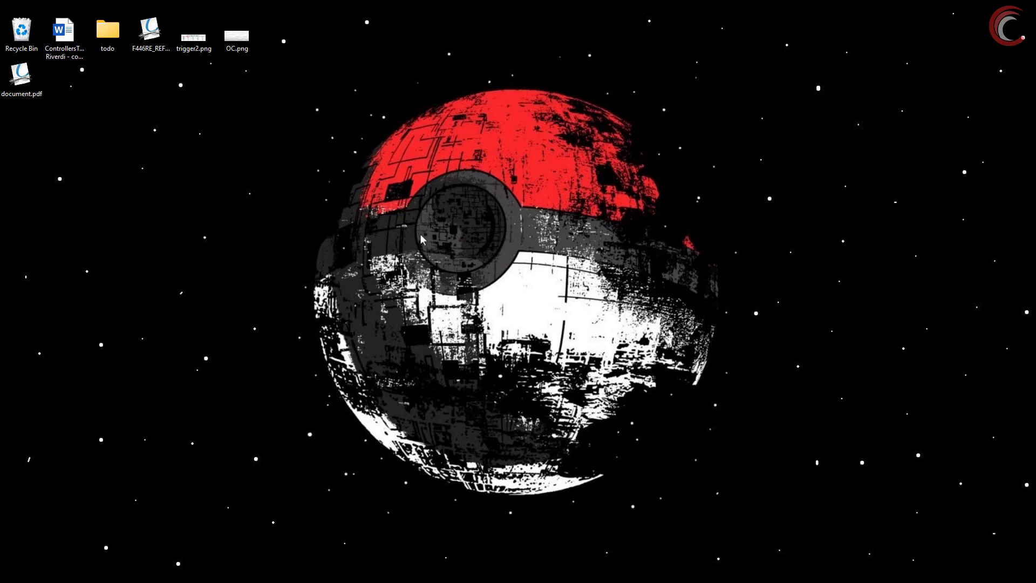
mouse_move(352, 271)
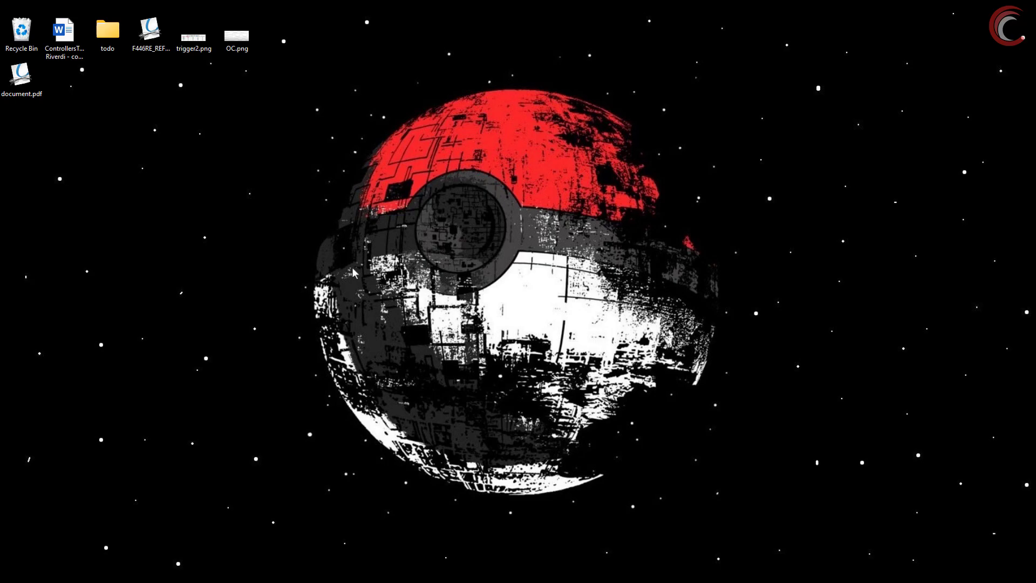
Step: Open trigger2.png from the desktop to view the TIMx internal trigger connections table
right_click(353, 270)
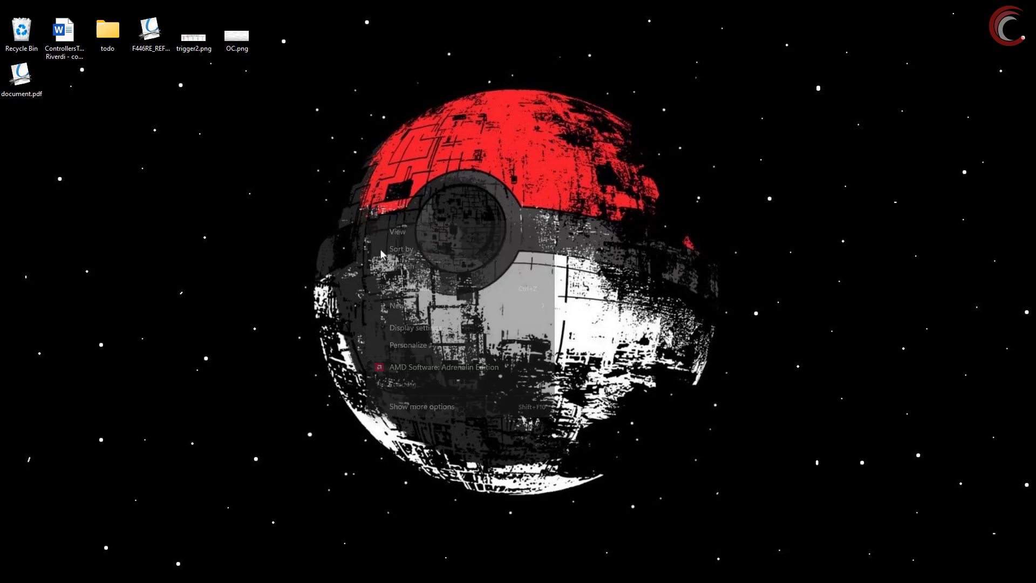
click(344, 257)
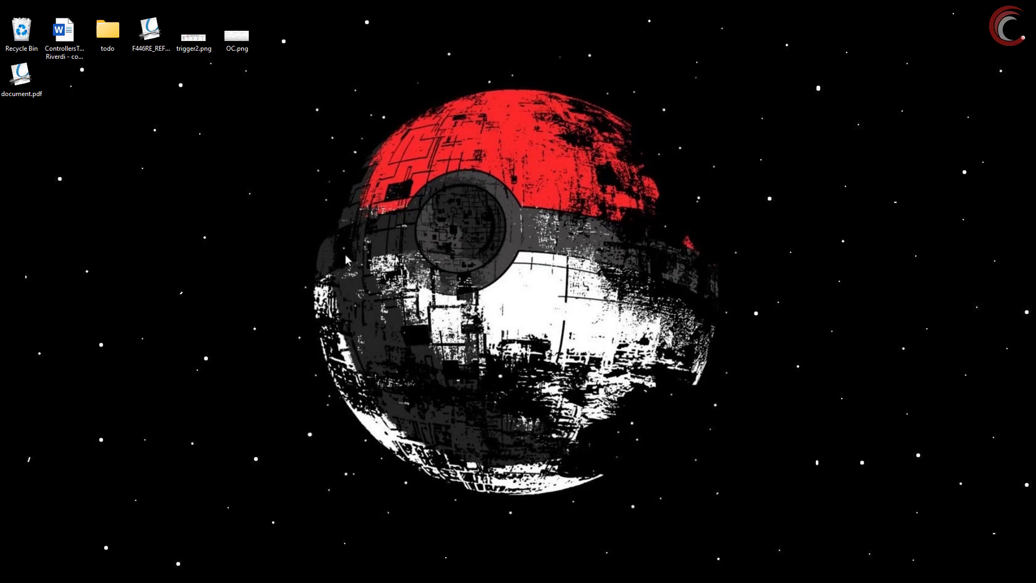
mouse_move(238, 107)
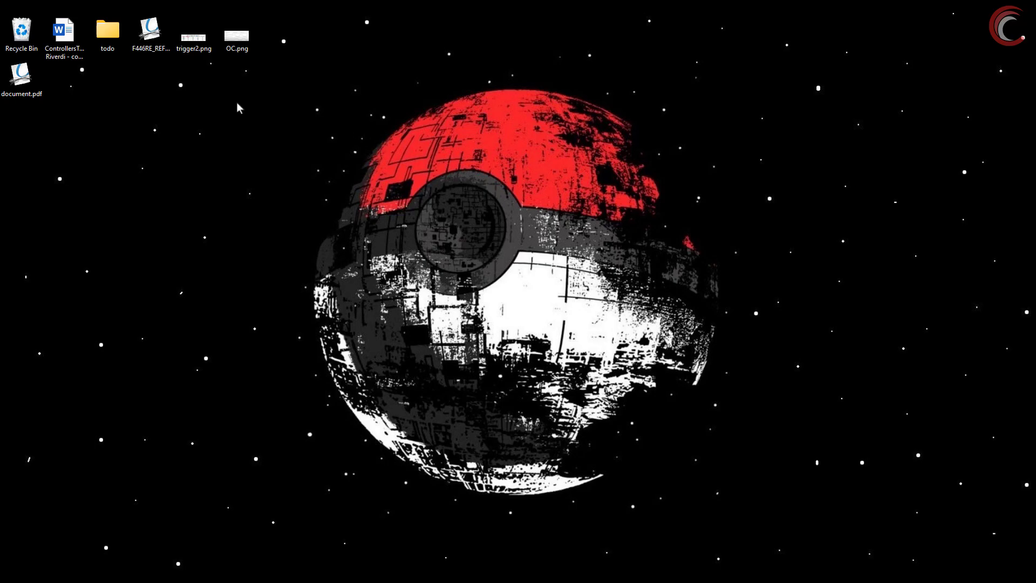
mouse_move(210, 69)
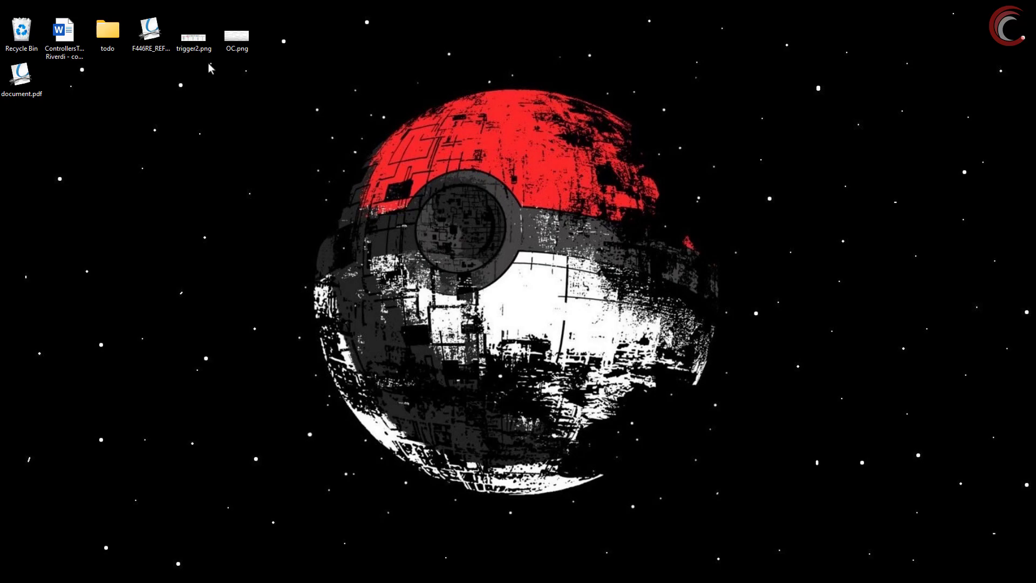
click(194, 35)
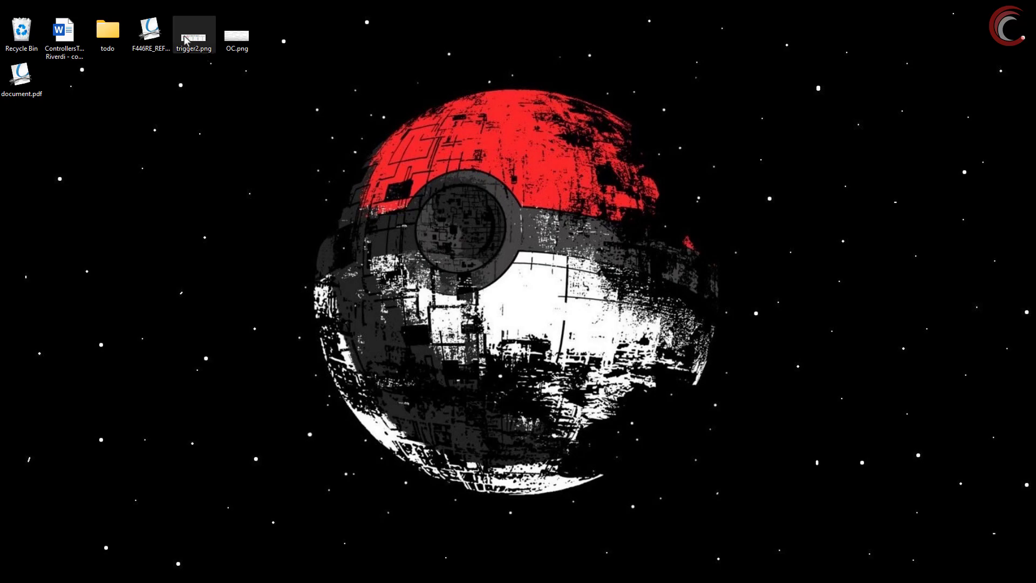
double_click(194, 34)
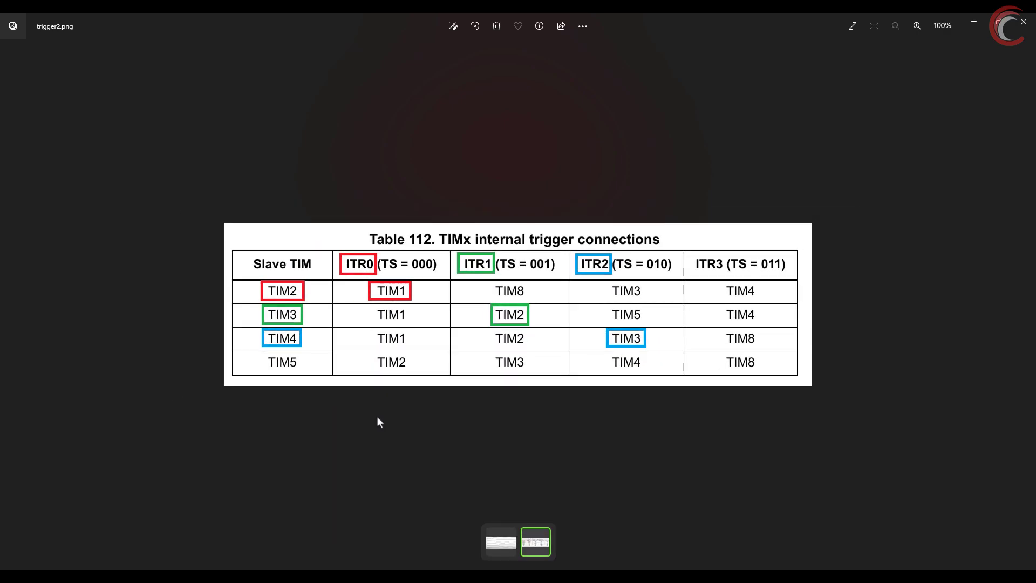
mouse_move(524, 401)
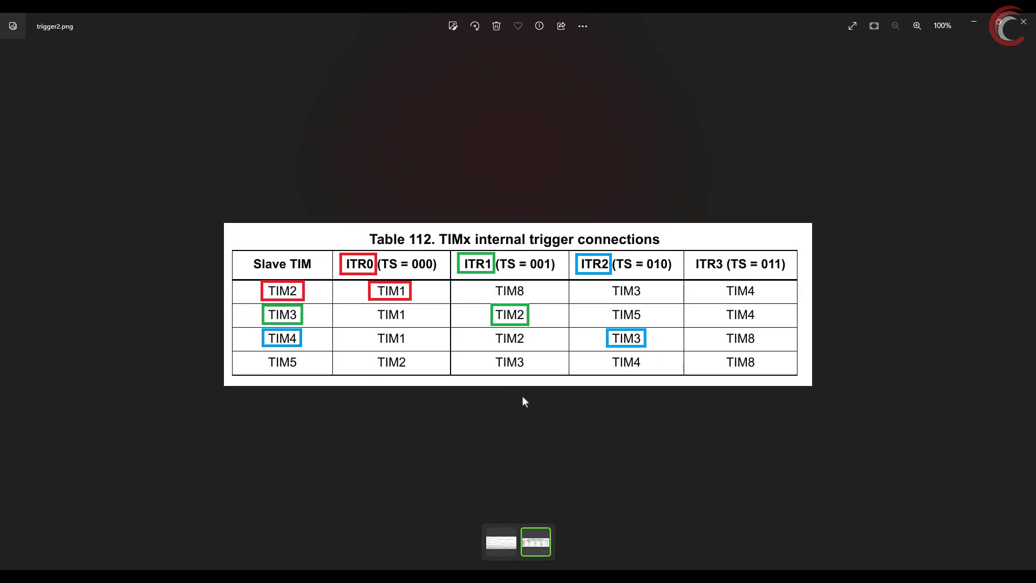
mouse_move(481, 428)
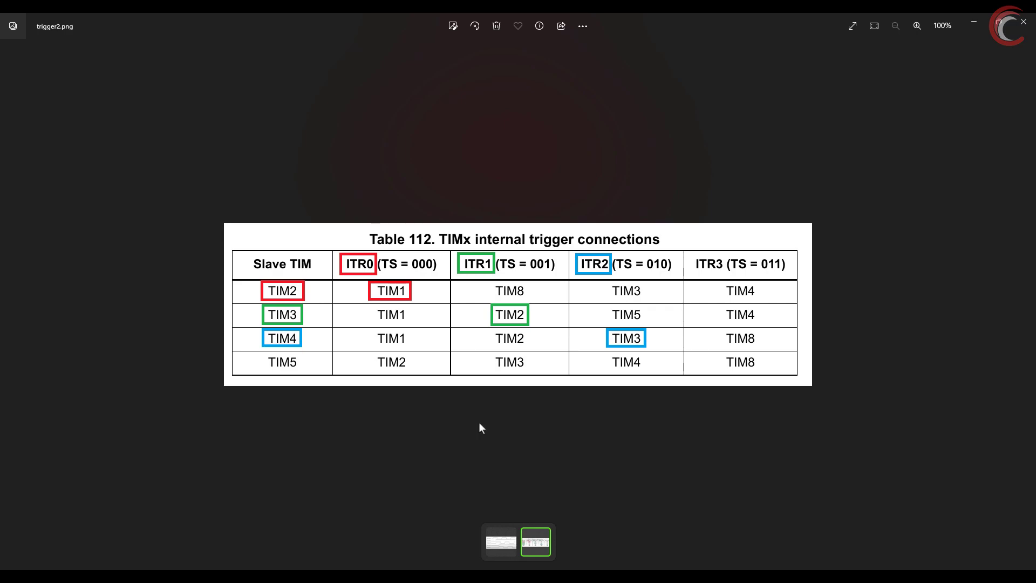
mouse_move(463, 468)
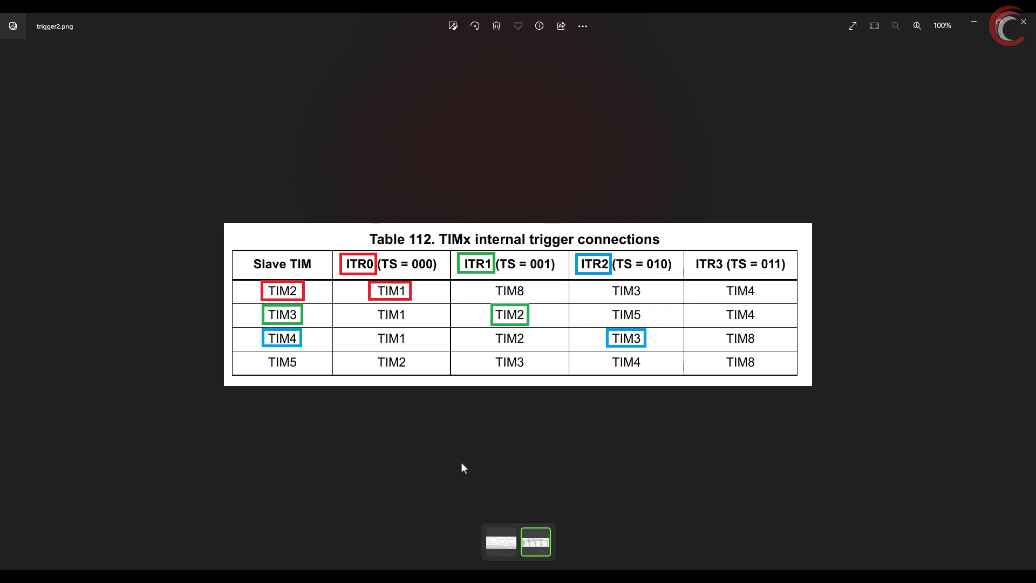
mouse_move(458, 464)
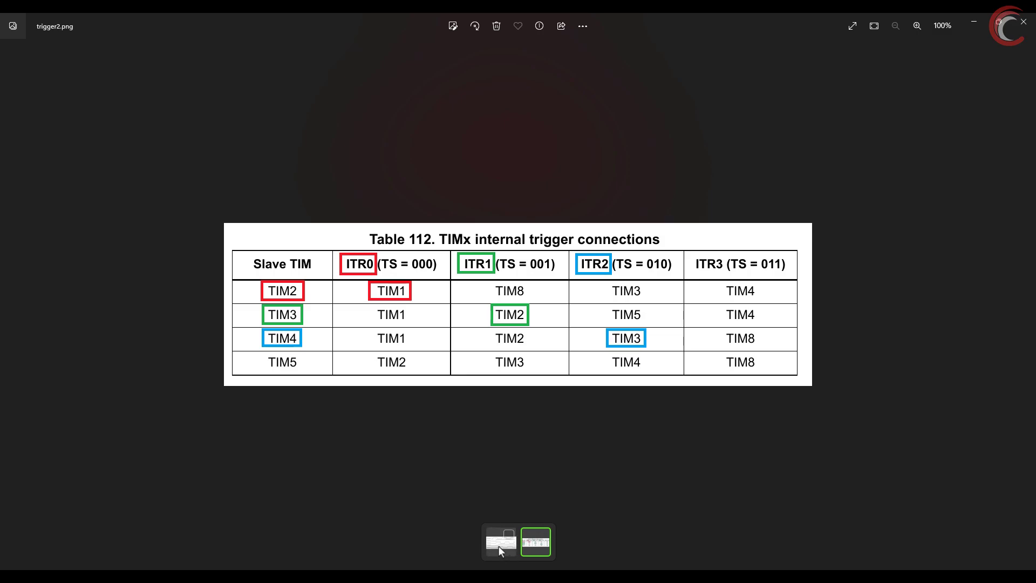
Step: View the OC.png TIM1/TIM2/TIM3 output-compare timing diagram, then switch to STM32CubeIDE
click(500, 541)
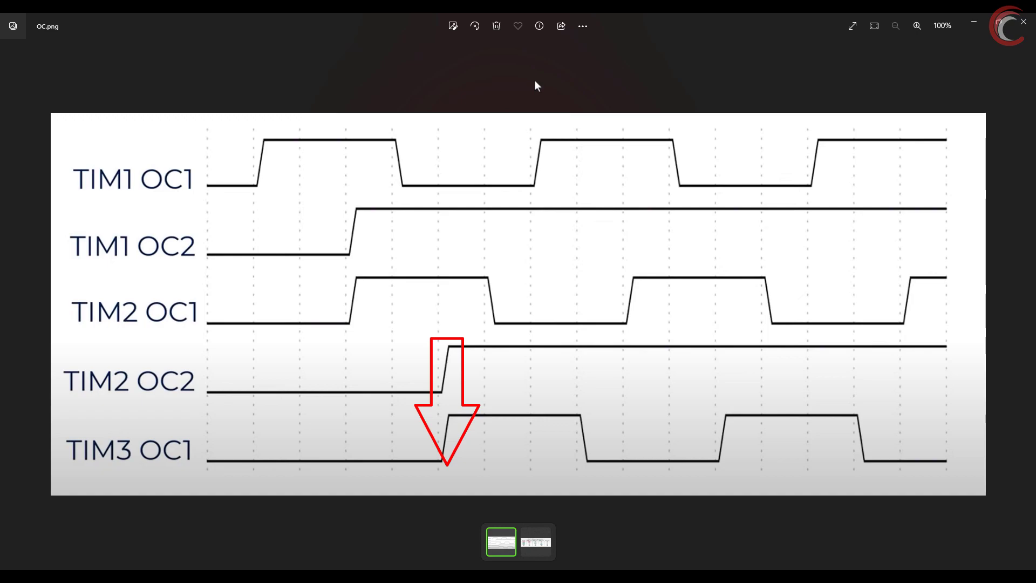
click(474, 26)
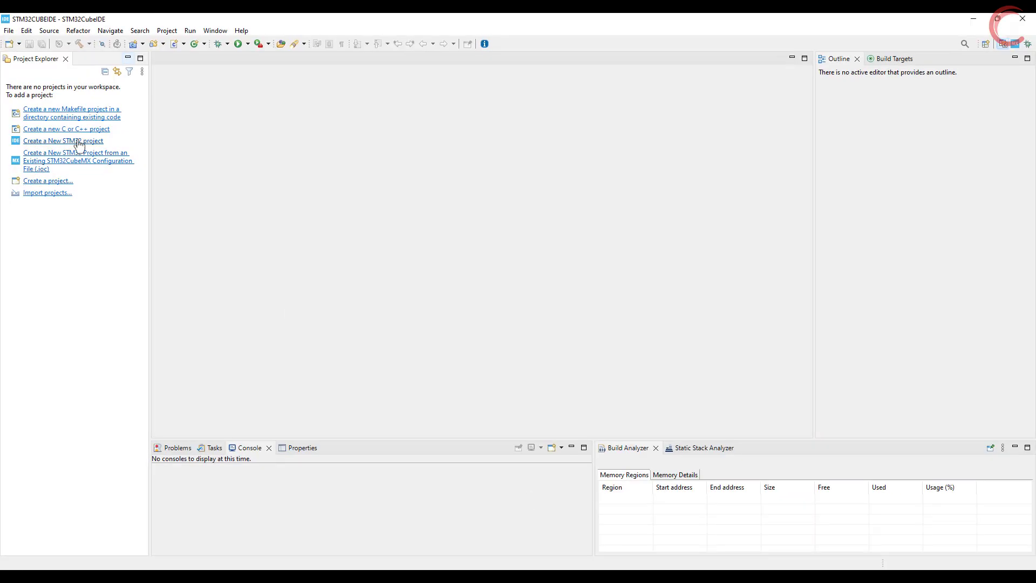
Step: Create the STM32F446RET6 project named TIMER_Sync_PWMPhase
click(64, 140)
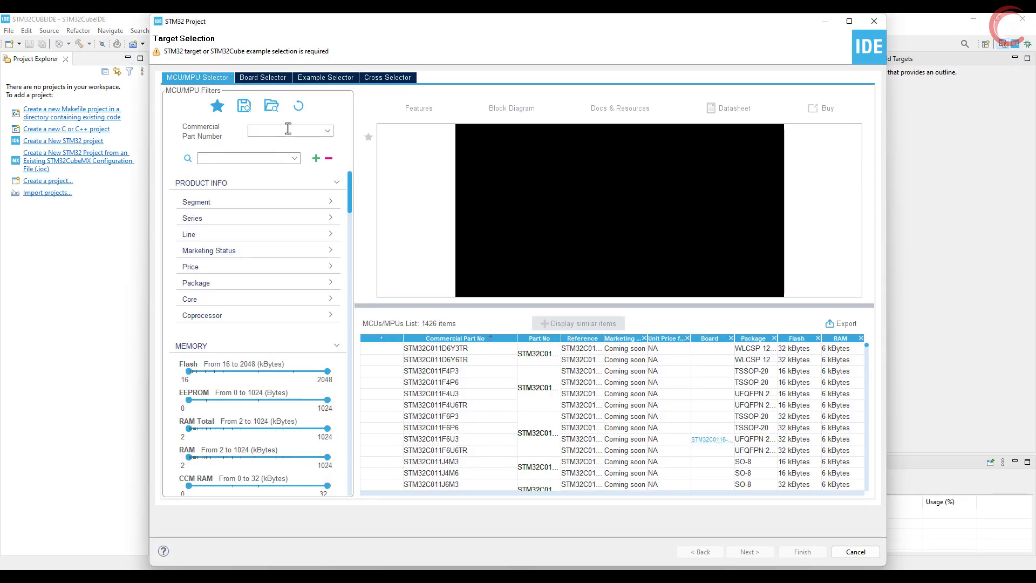
text(STM32F446RET6)
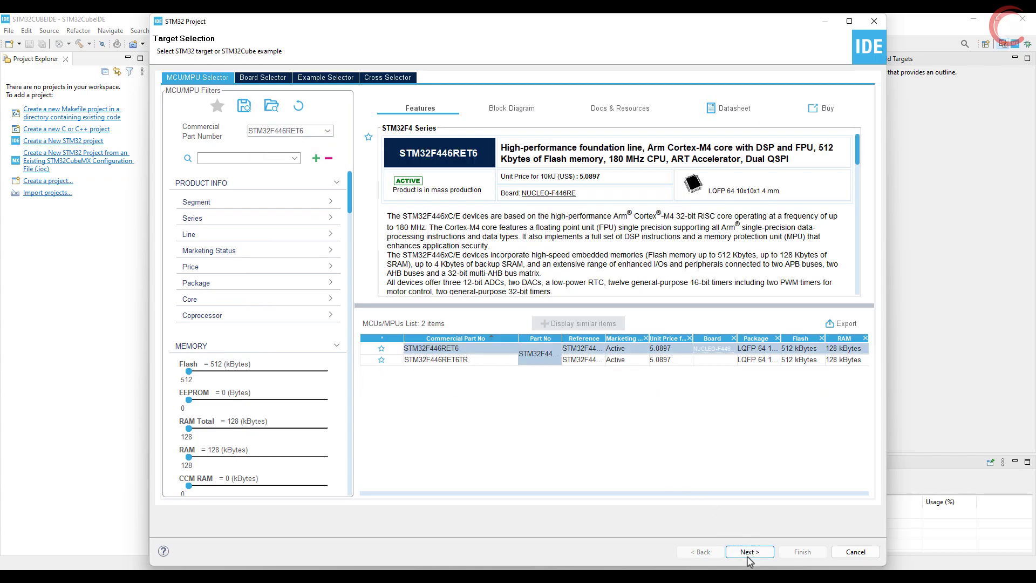
click(748, 551)
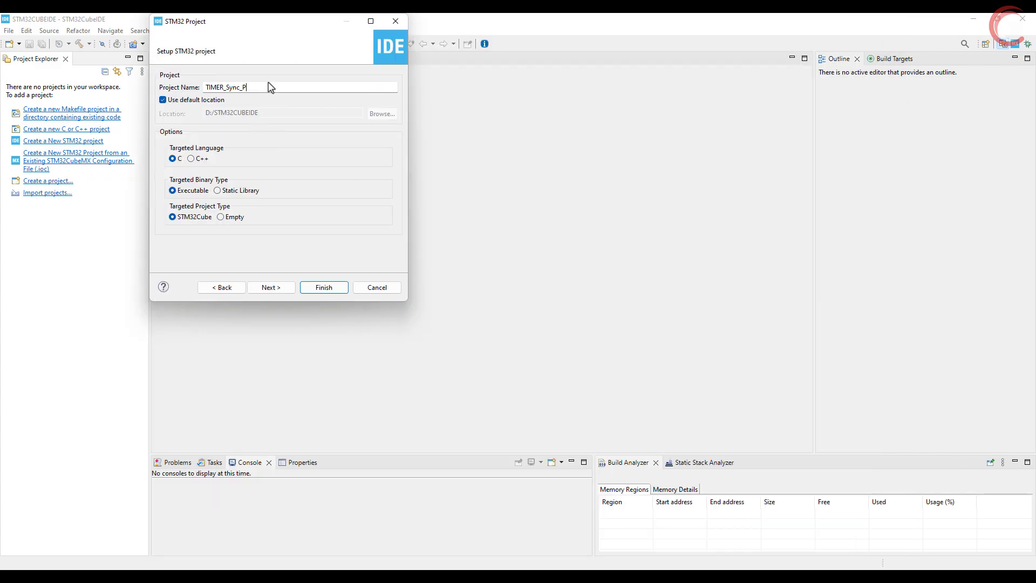
text(WMPha)
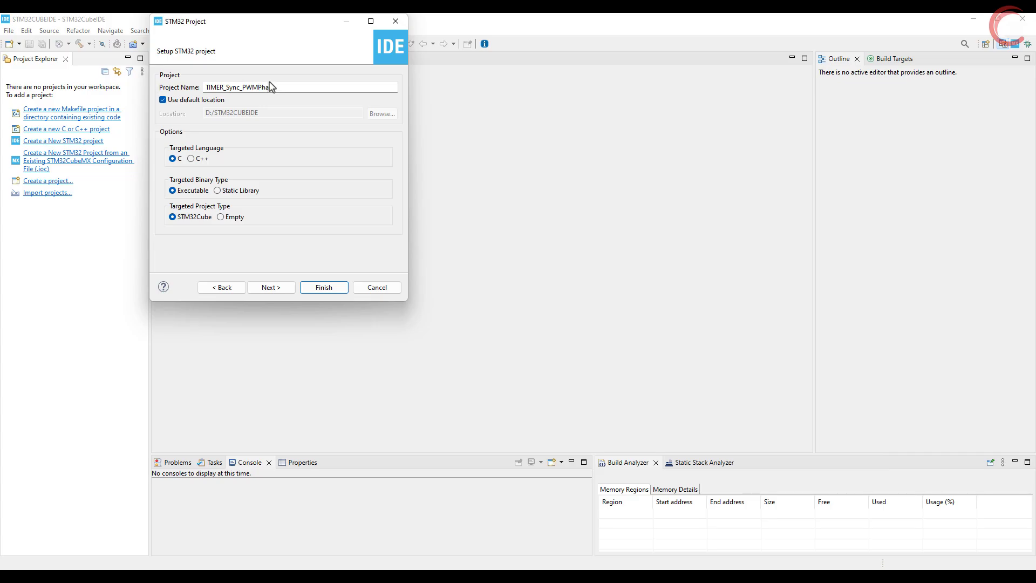
click(323, 286)
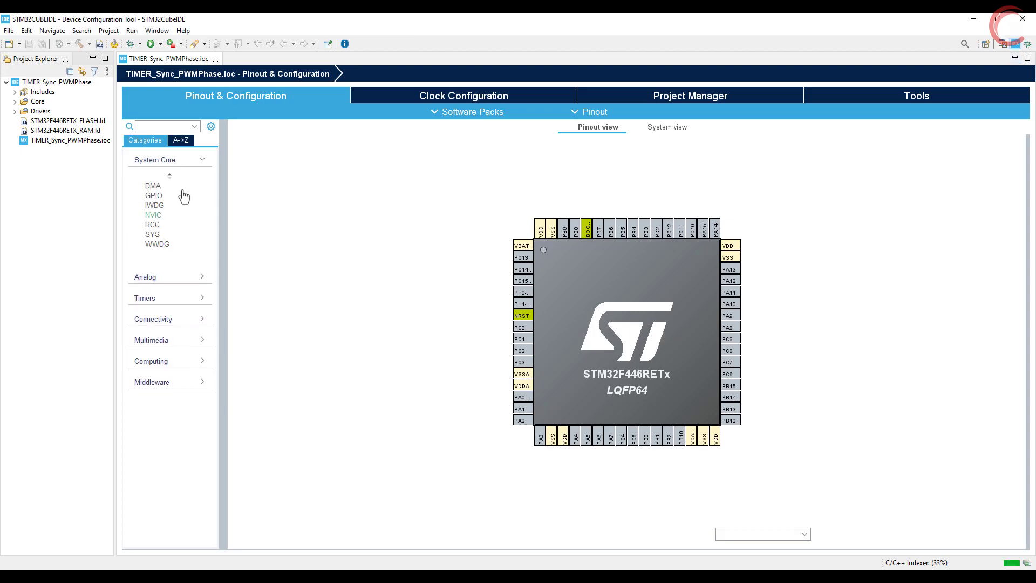
Step: Set HSE to Crystal/Ceramic Resonator with 8 MHz input and HCLK at 90 MHz
click(151, 224)
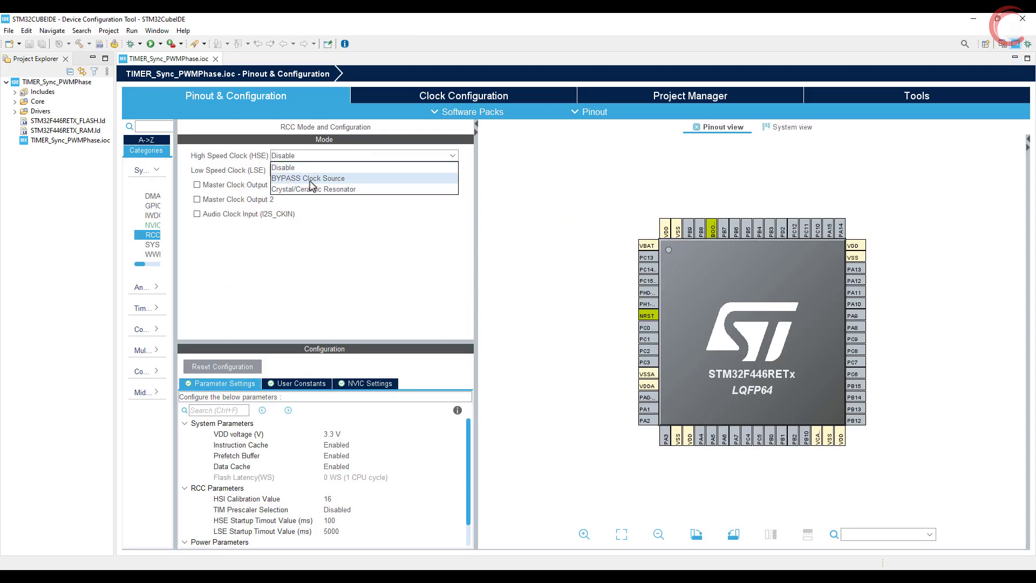
click(463, 95)
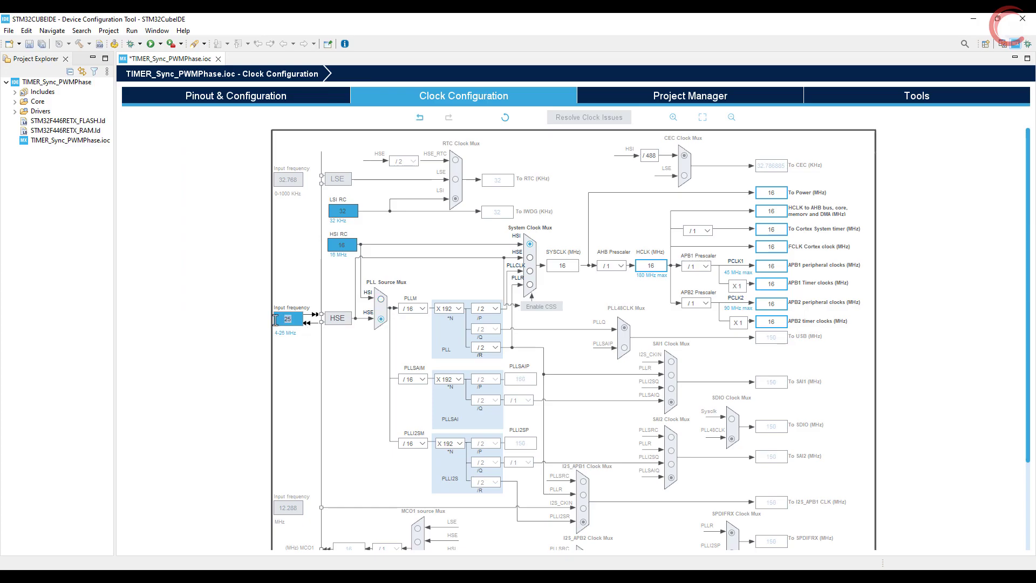
text(8)
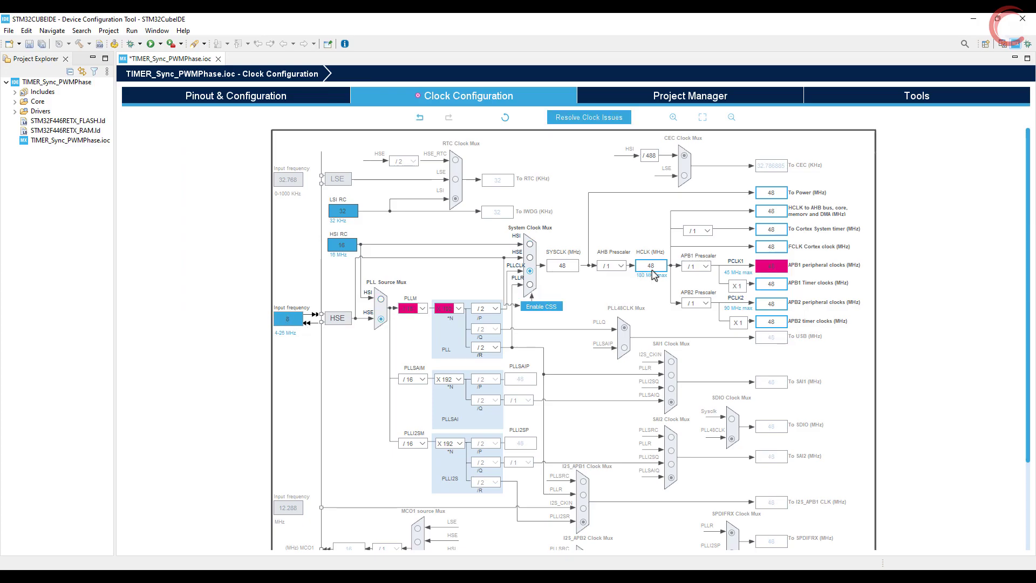
click(650, 264)
text(90)
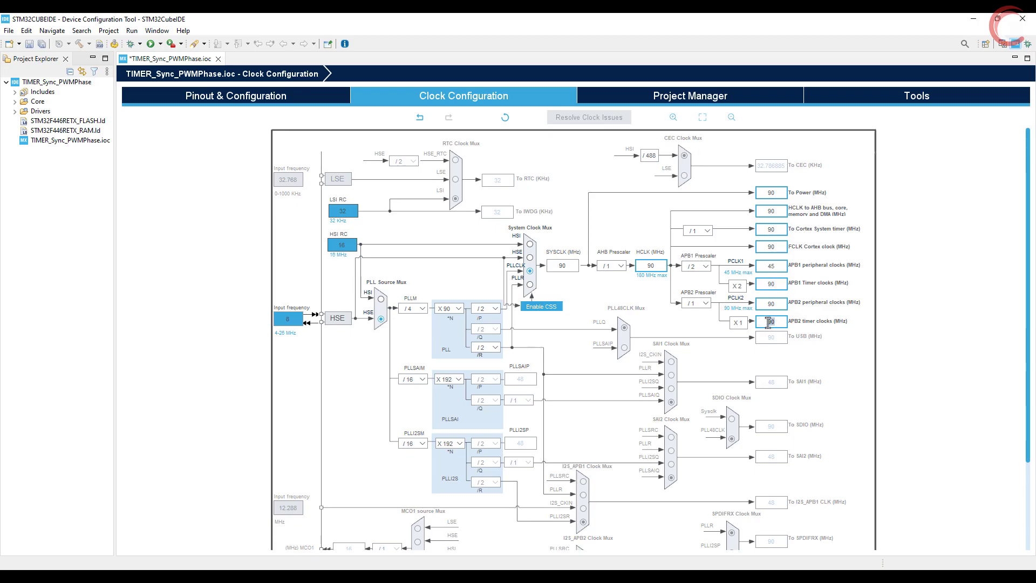
click(235, 95)
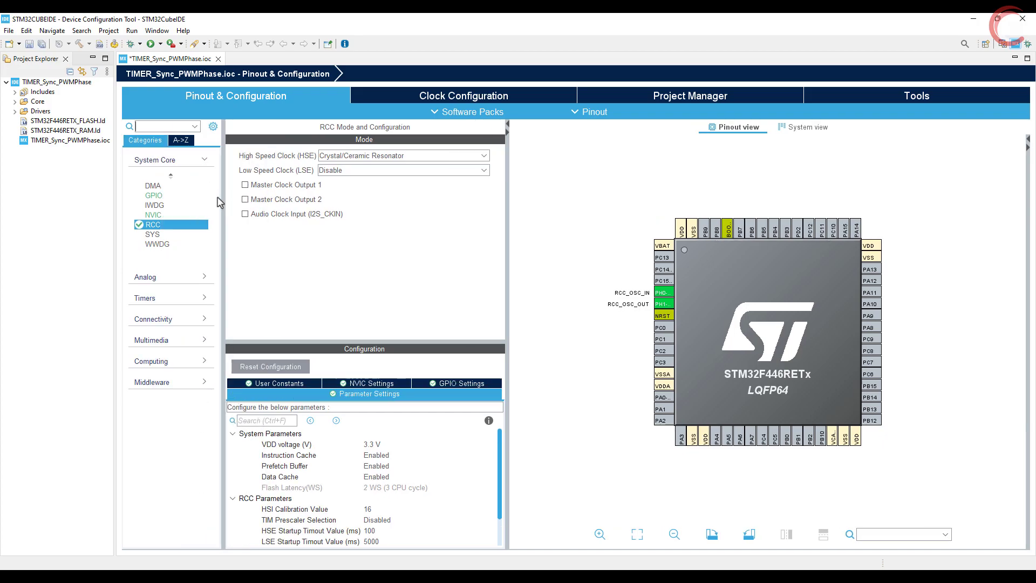
click(155, 159)
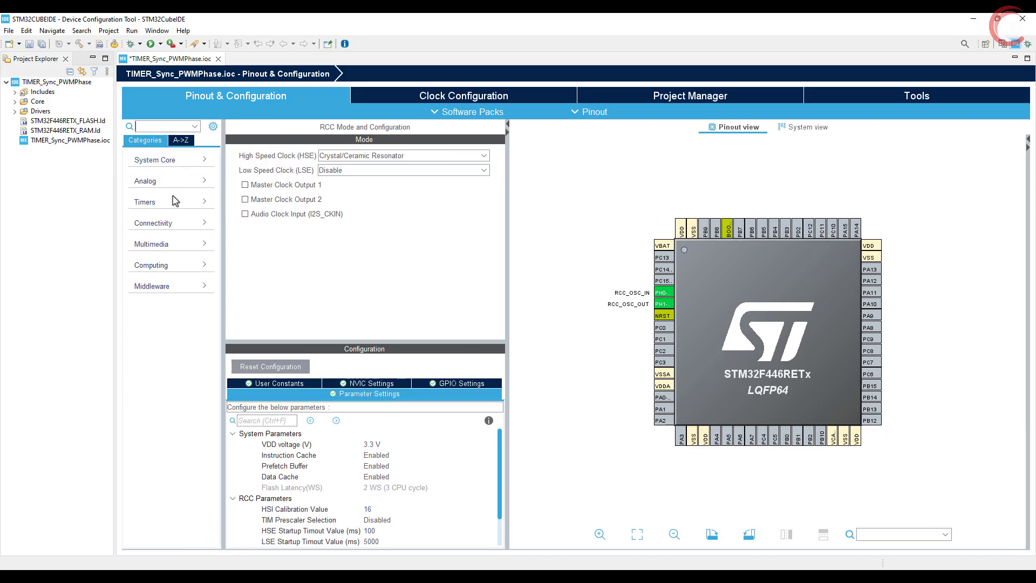
click(144, 201)
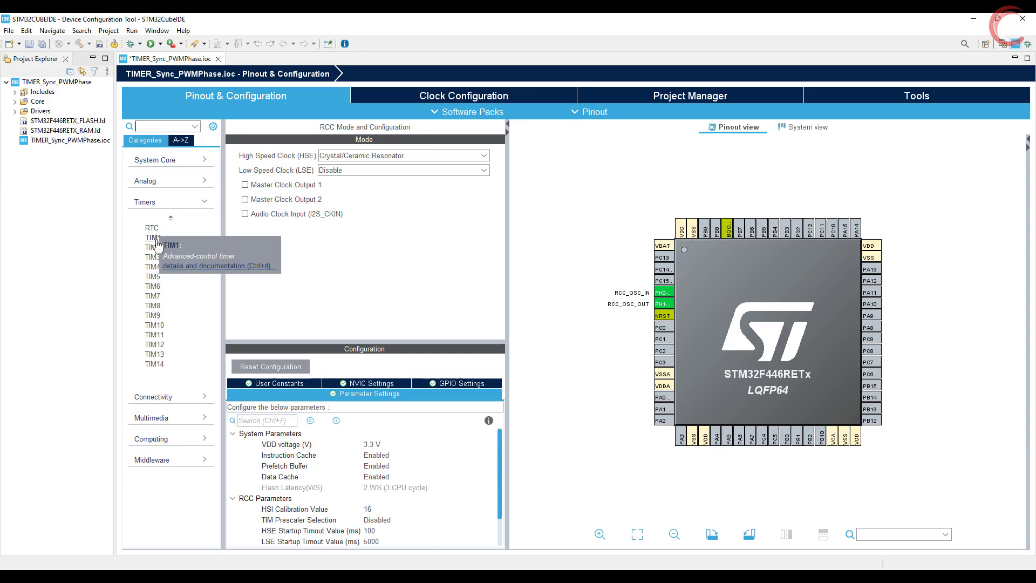
Step: Enable TIM1 channel outputs with prescaler 89 and counter period 9999
click(152, 237)
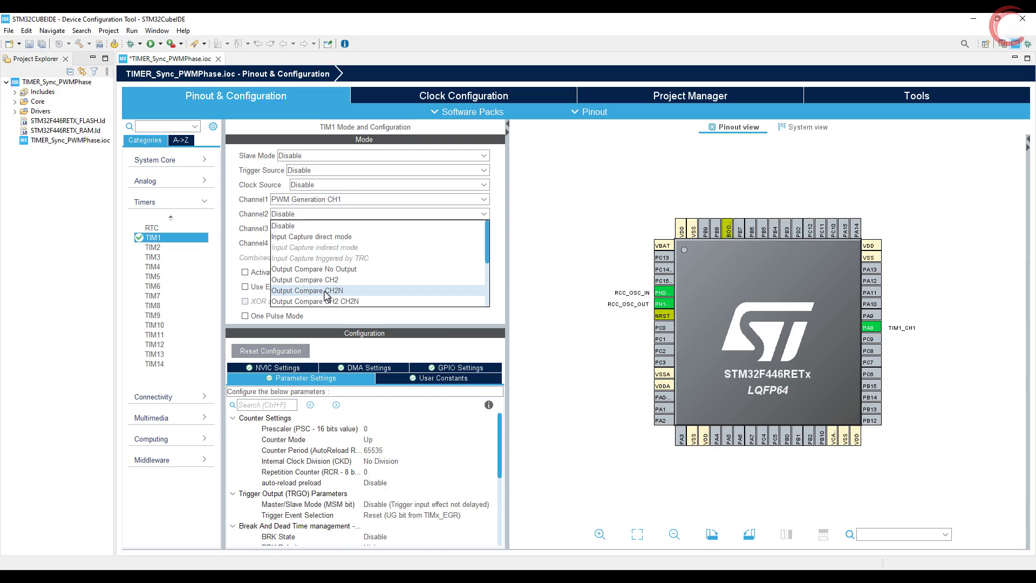
click(314, 269)
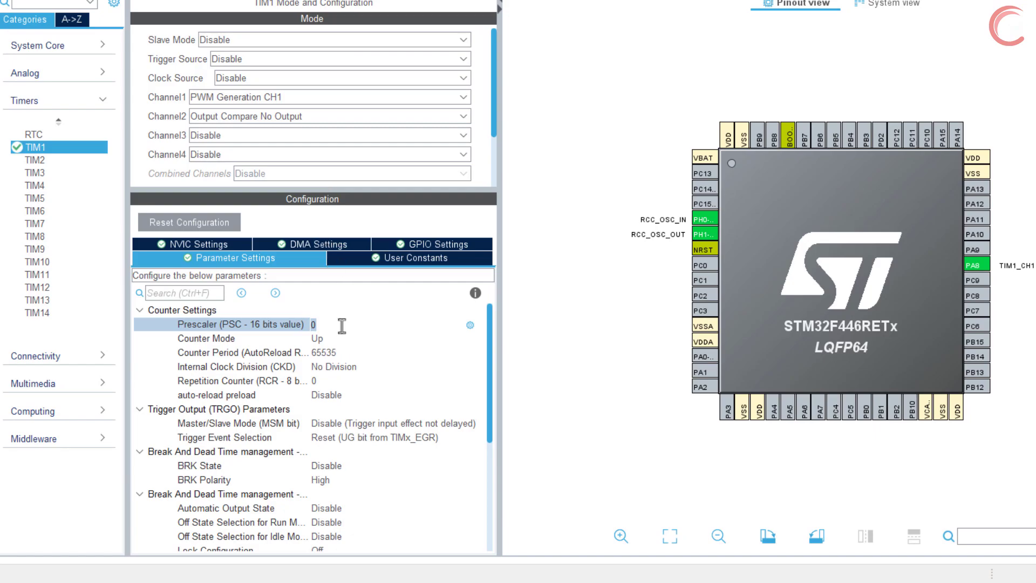
text(89)
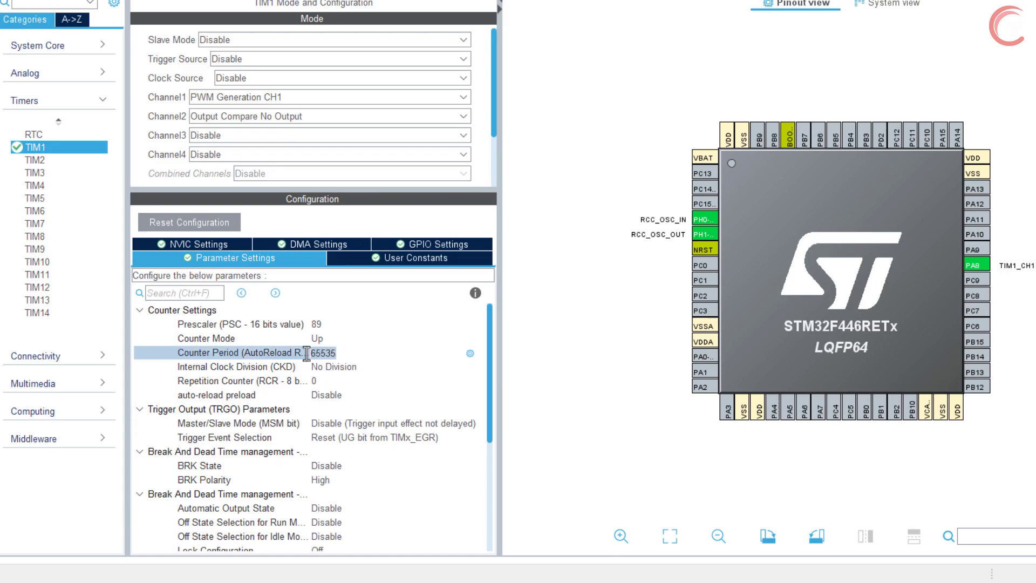
text(9999)
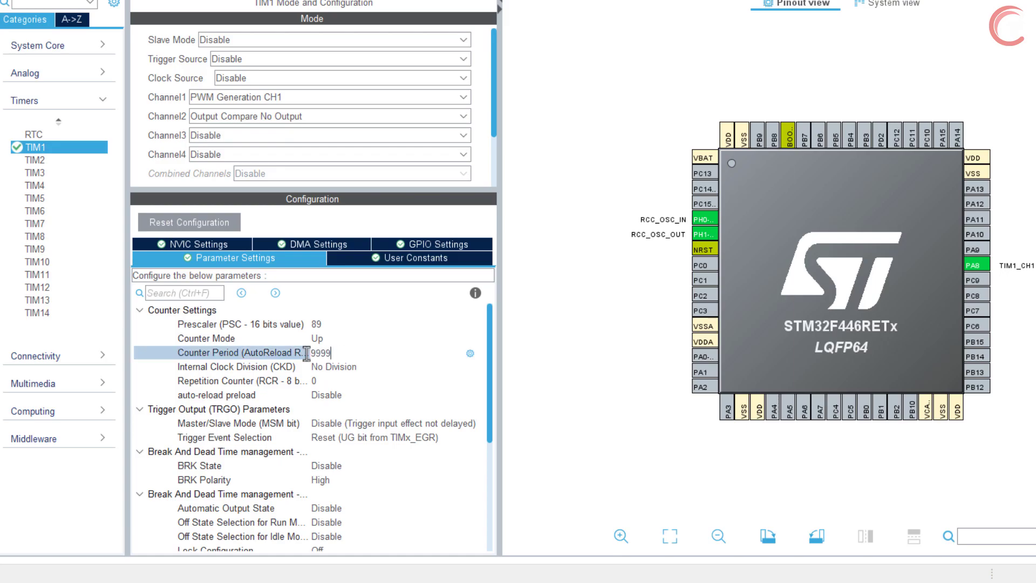
click(264, 367)
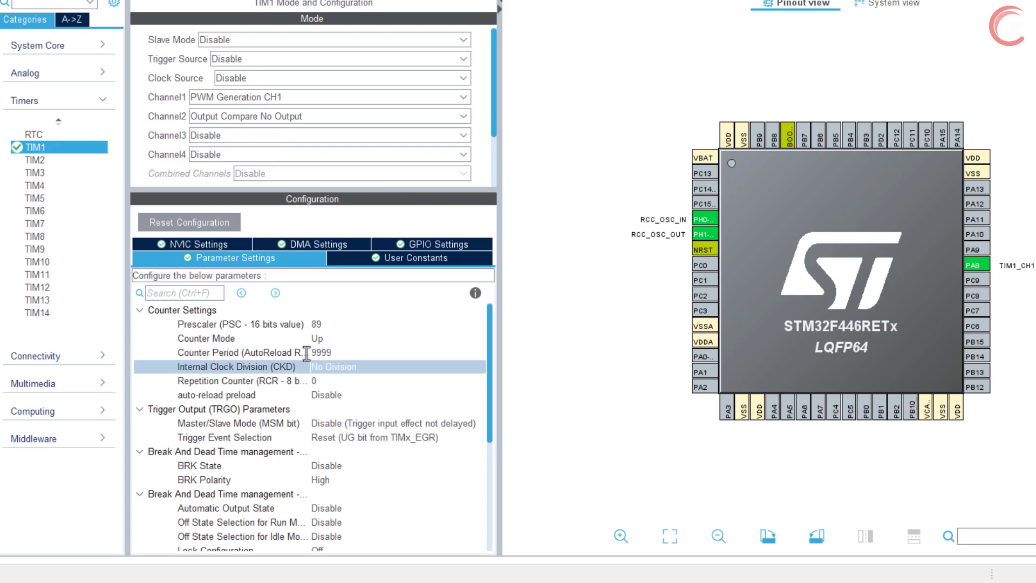
mouse_move(257, 429)
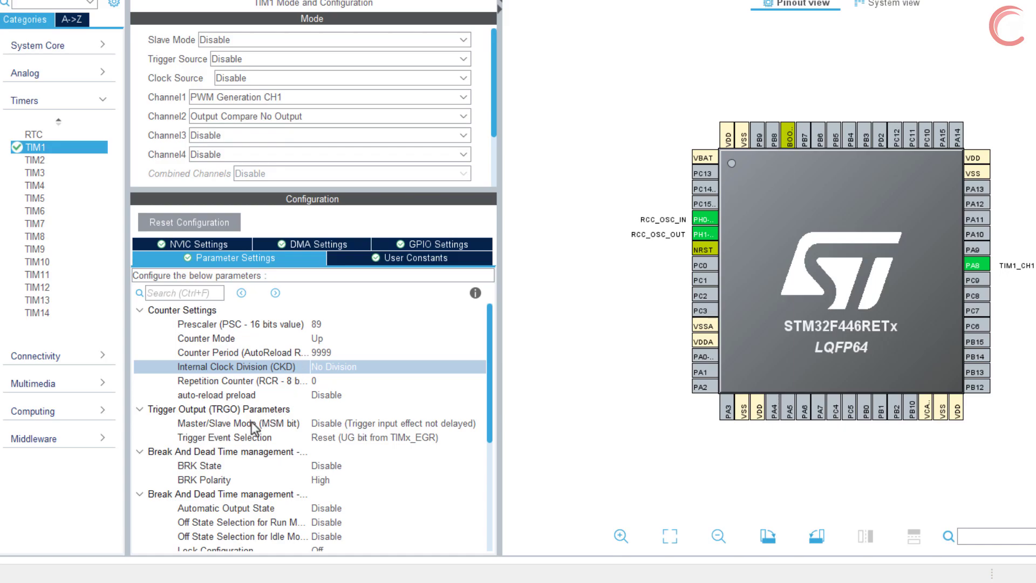
Step: Set TIM1's trigger event selection to OC2REF
click(396, 436)
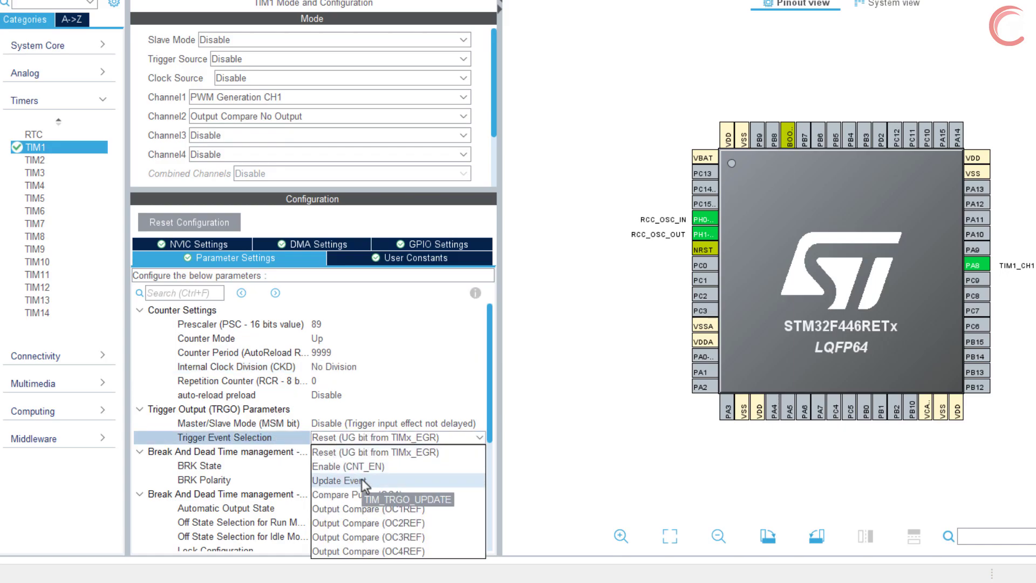
click(367, 523)
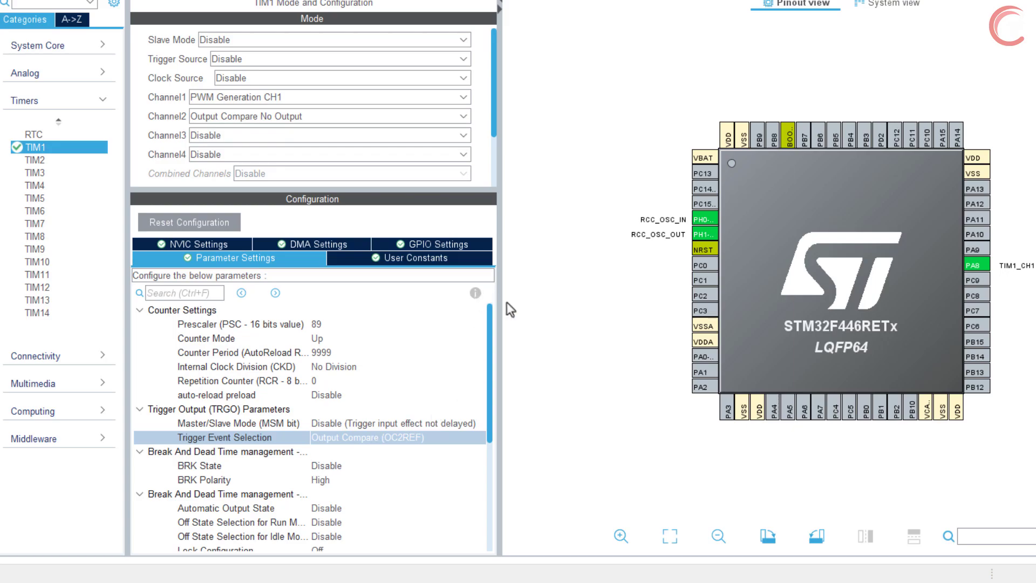
scroll(down, 3)
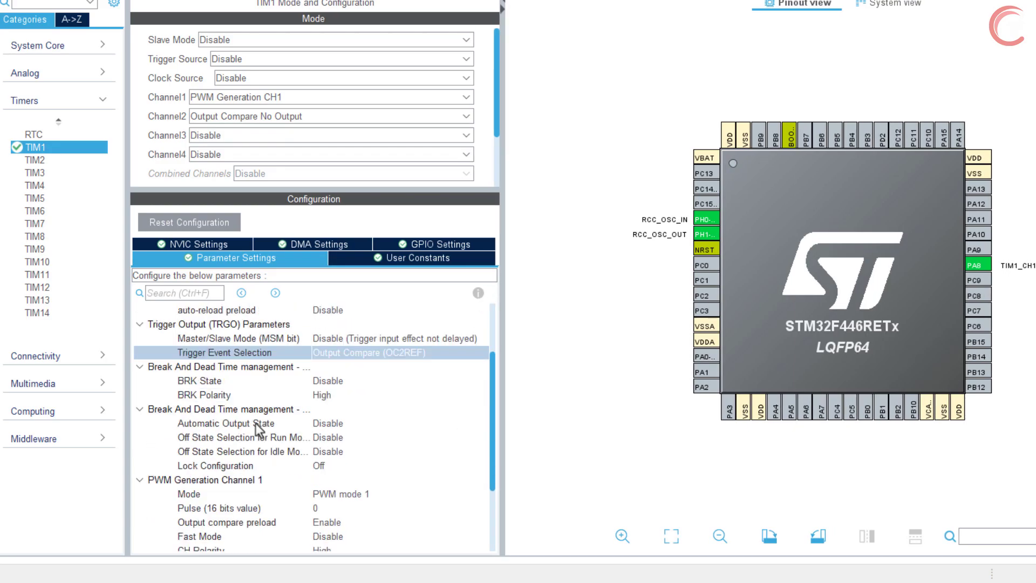
scroll(down, 3)
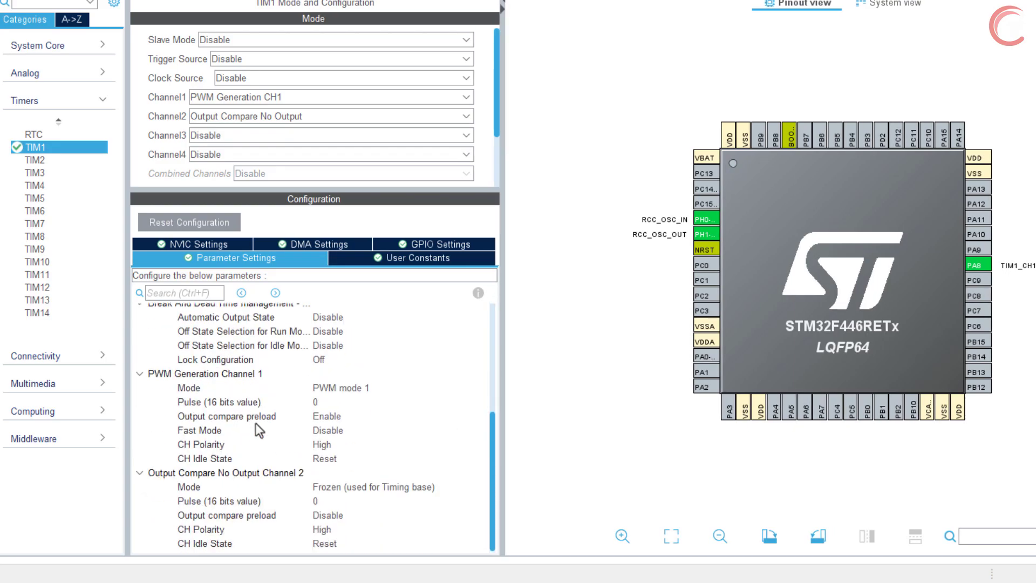
Step: Set TIM1 CH1 pulse to 4000 and CH2 mode to Active Level on match
click(231, 403)
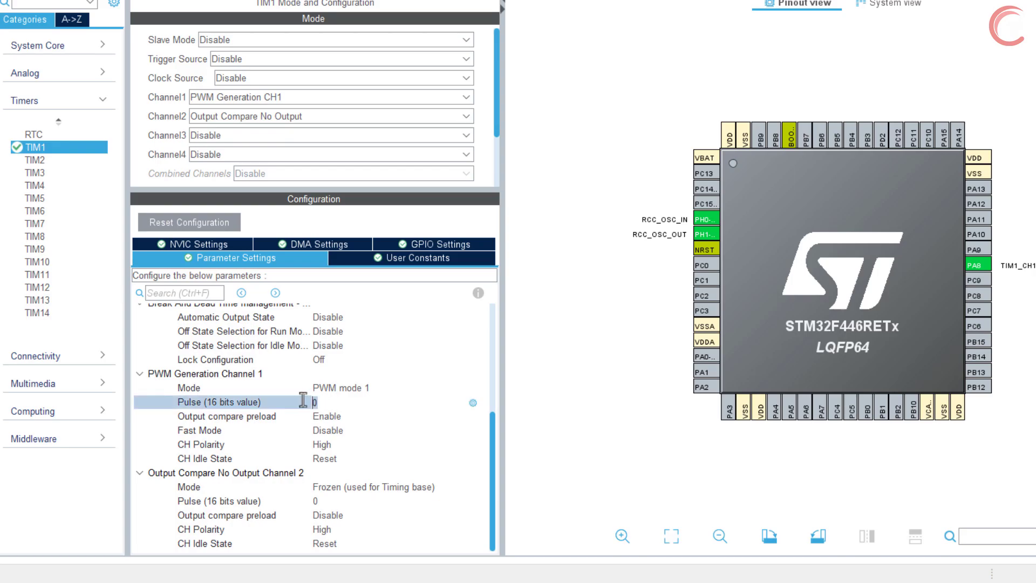
text(4000)
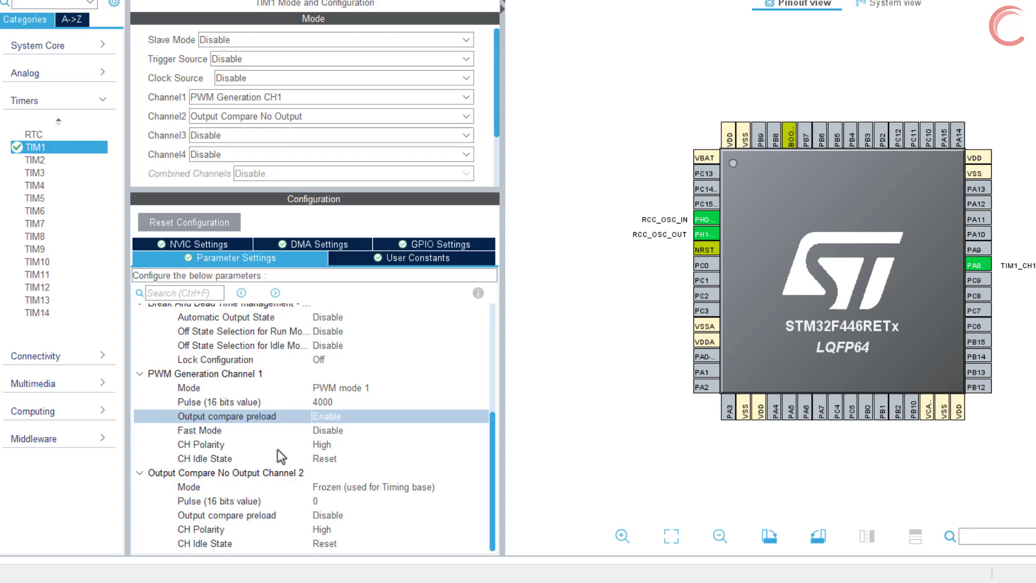
click(396, 486)
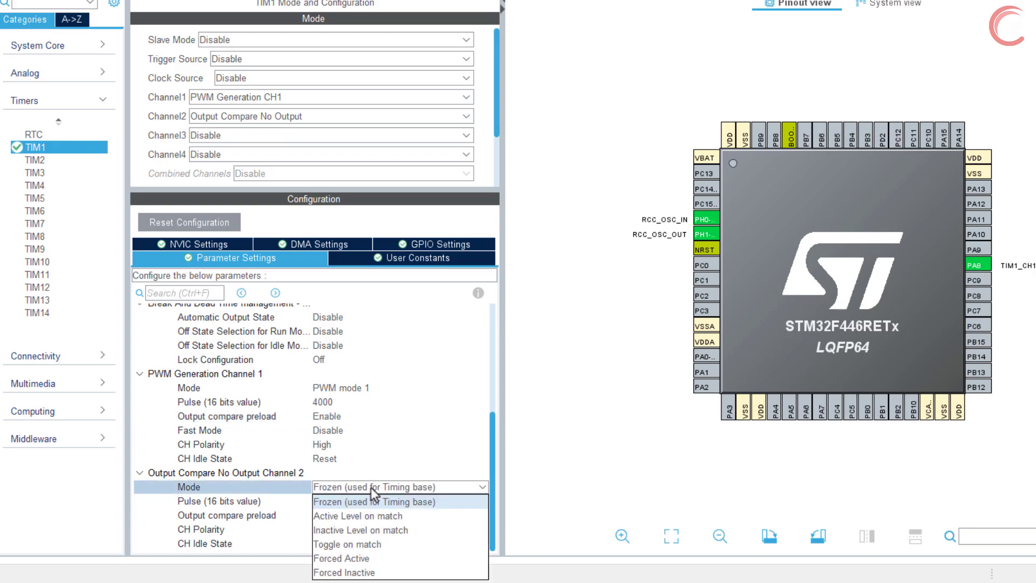
click(344, 516)
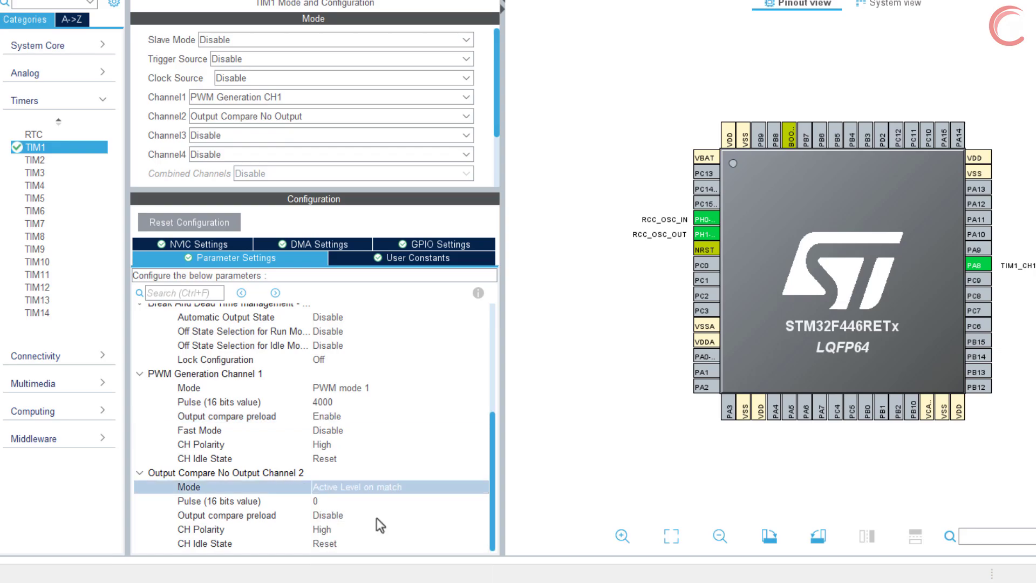
click(491, 545)
text(3333)
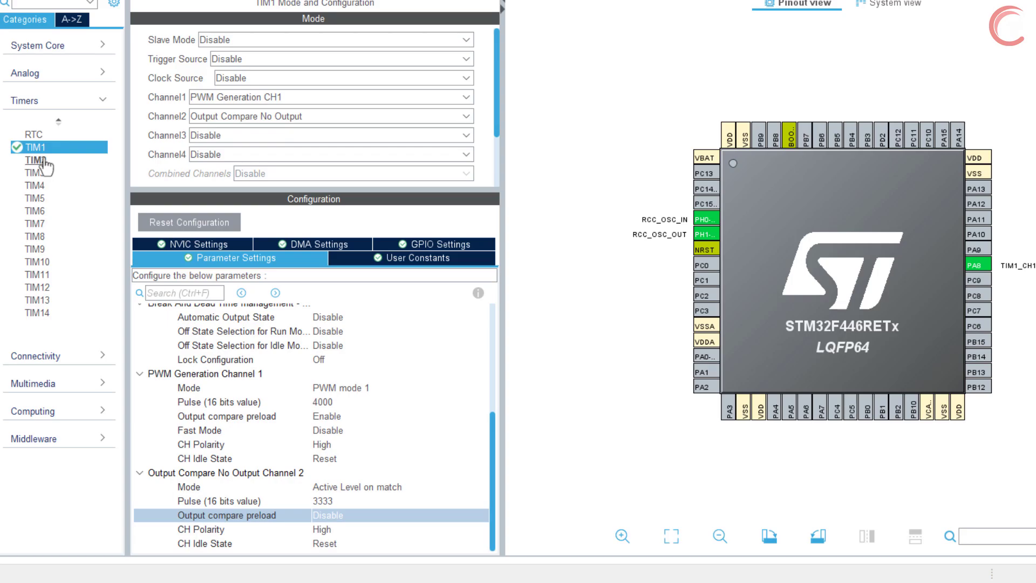
click(37, 161)
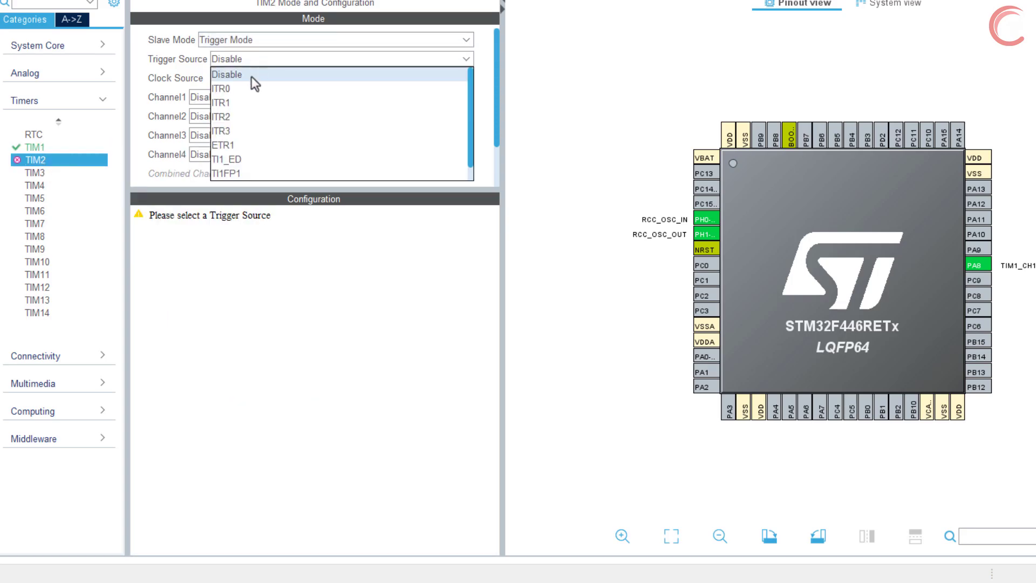
Step: Slave TIM2 to ITR0 with CH2 compare no output, prescaler 89, period 9999, pulse 4000
click(221, 88)
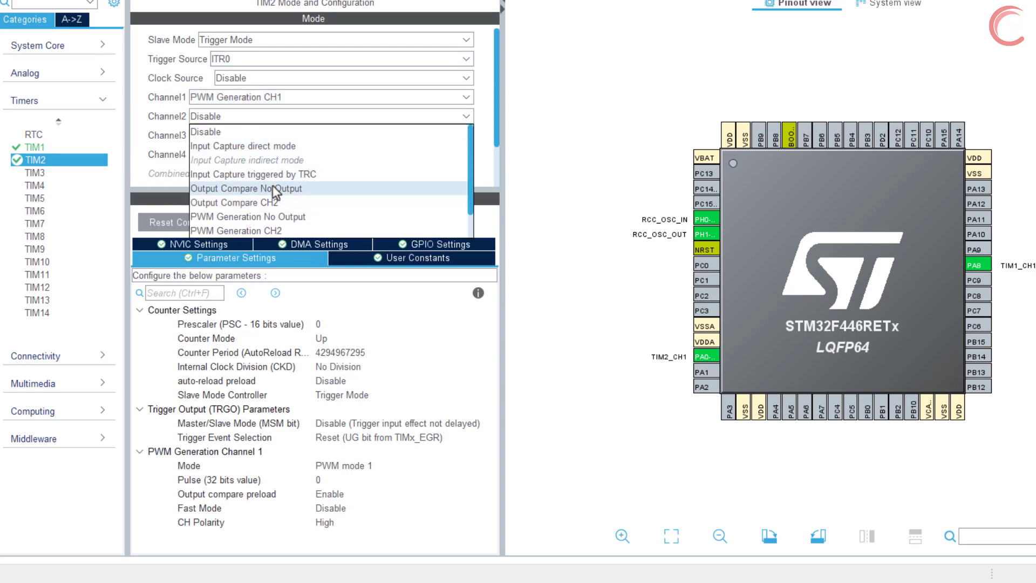
click(247, 189)
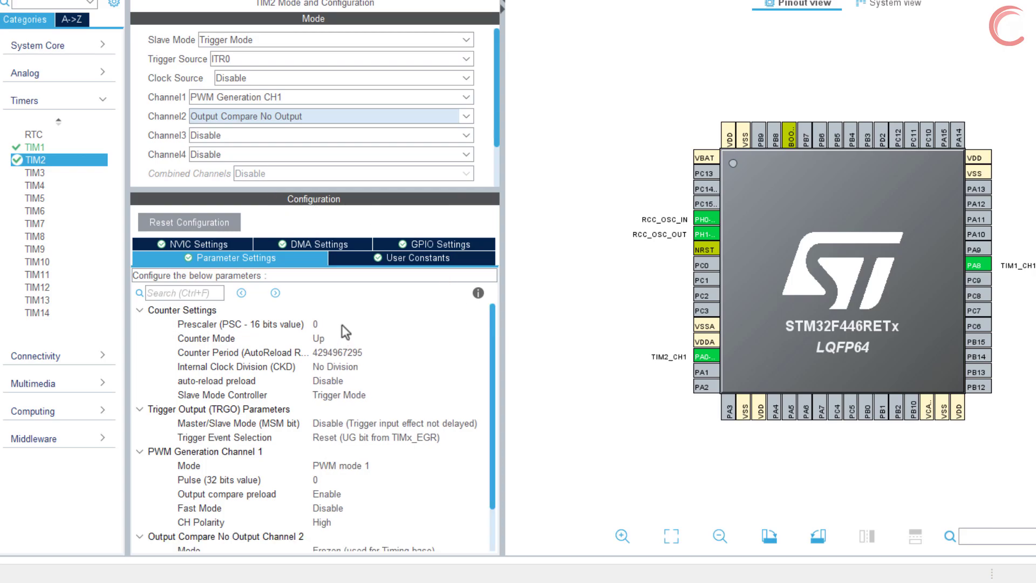
text(89)
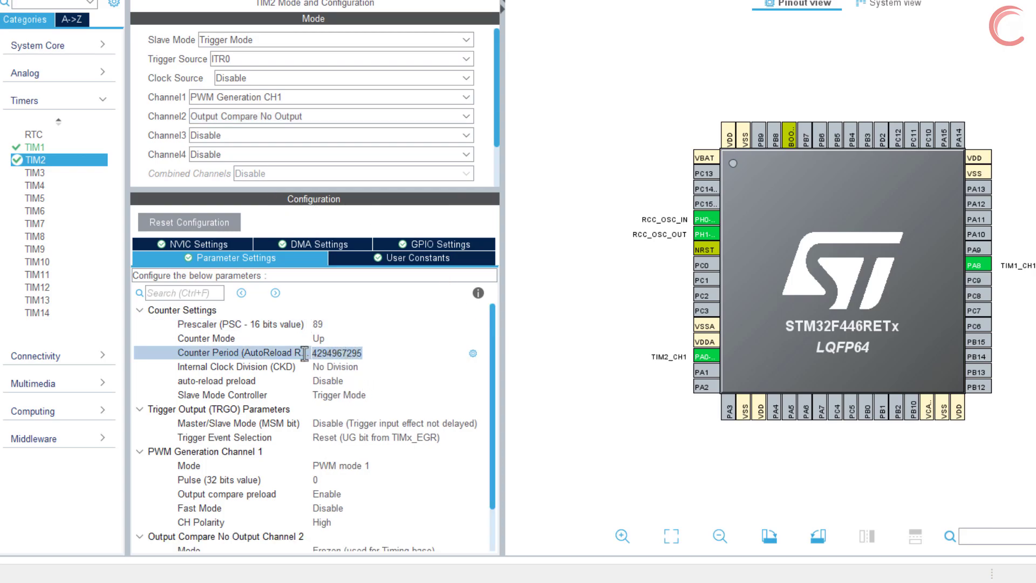
text(9999)
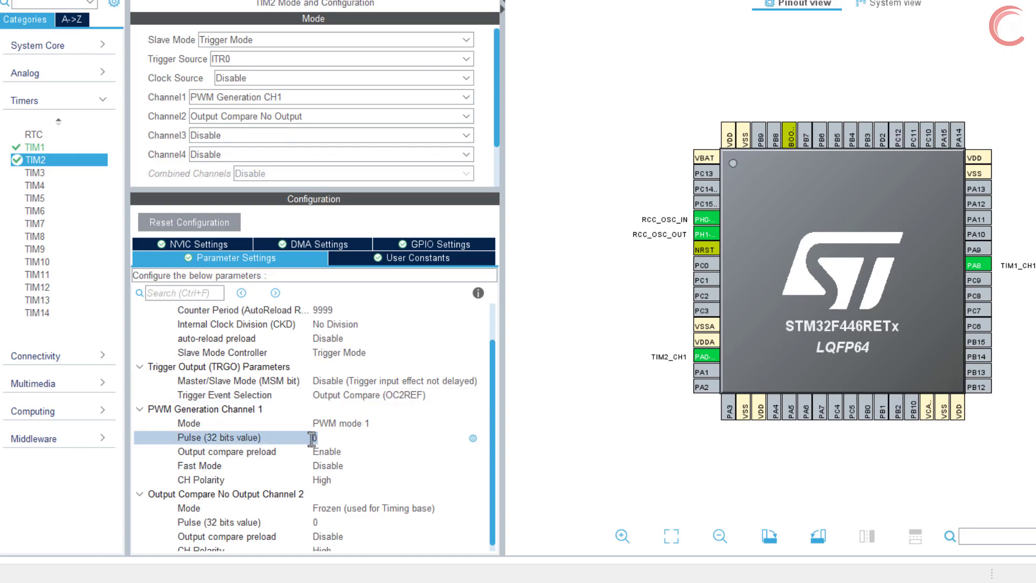
text(4000)
click(399, 522)
text(3333)
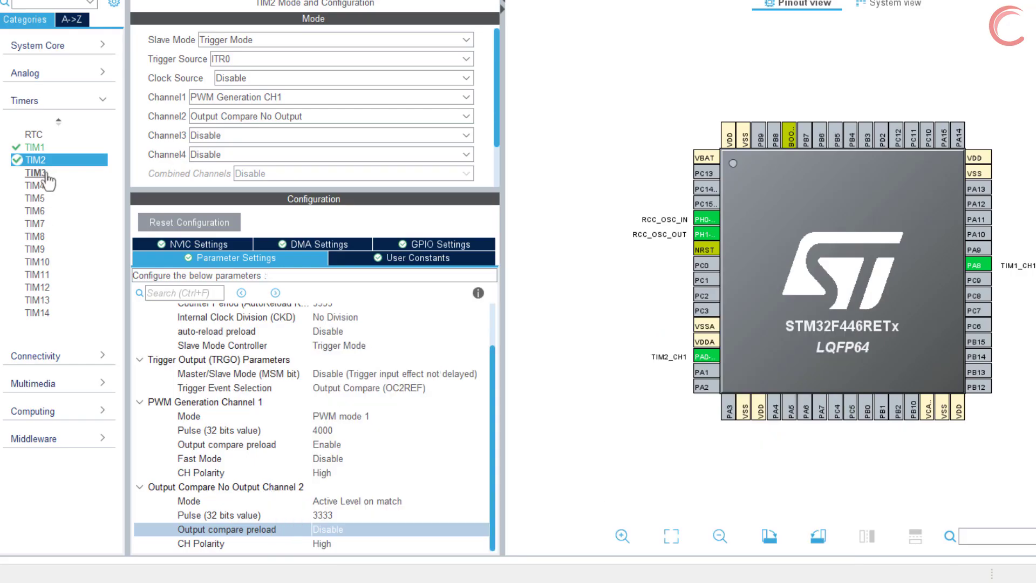
Step: Configure TIM3 for PWM on CH1, slaved to ITR1, with counter period 9999
click(35, 173)
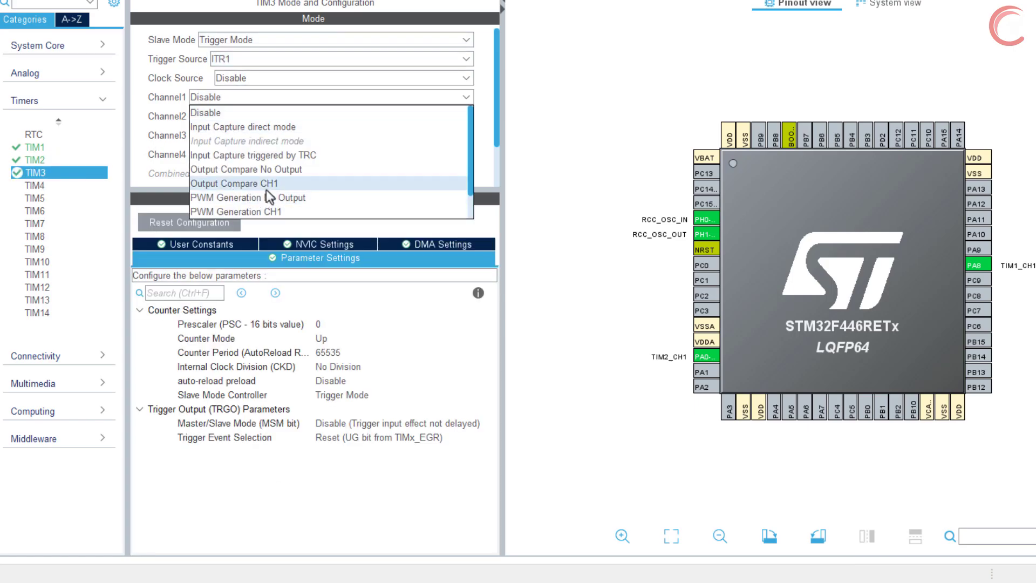
click(251, 211)
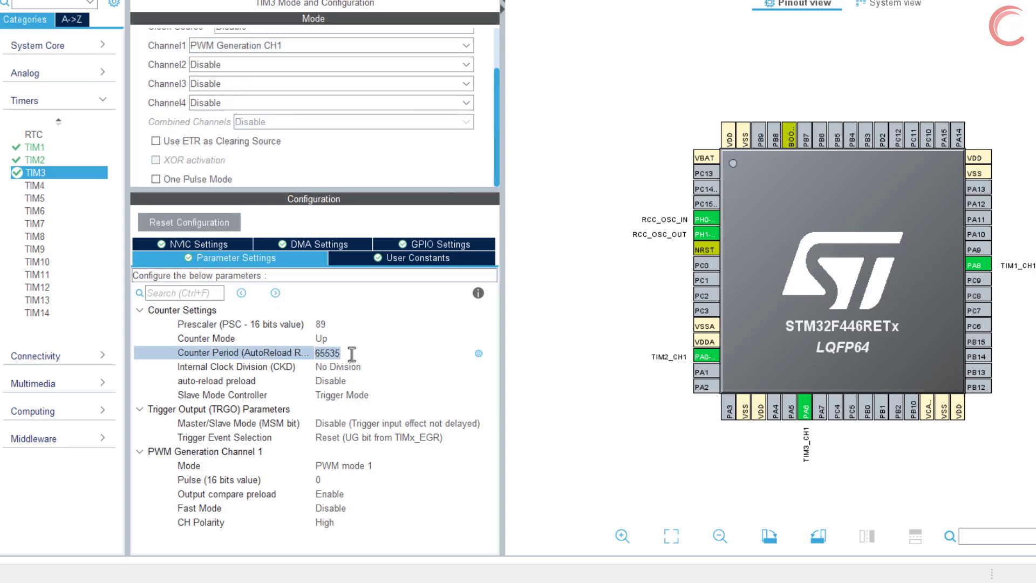
text(9999)
click(404, 480)
text(4000)
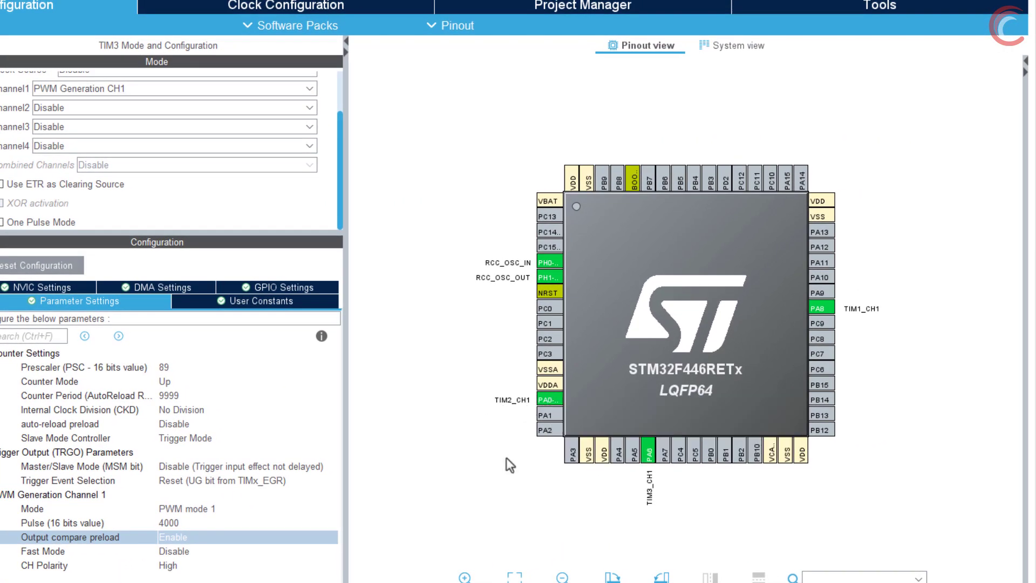
mouse_move(821, 308)
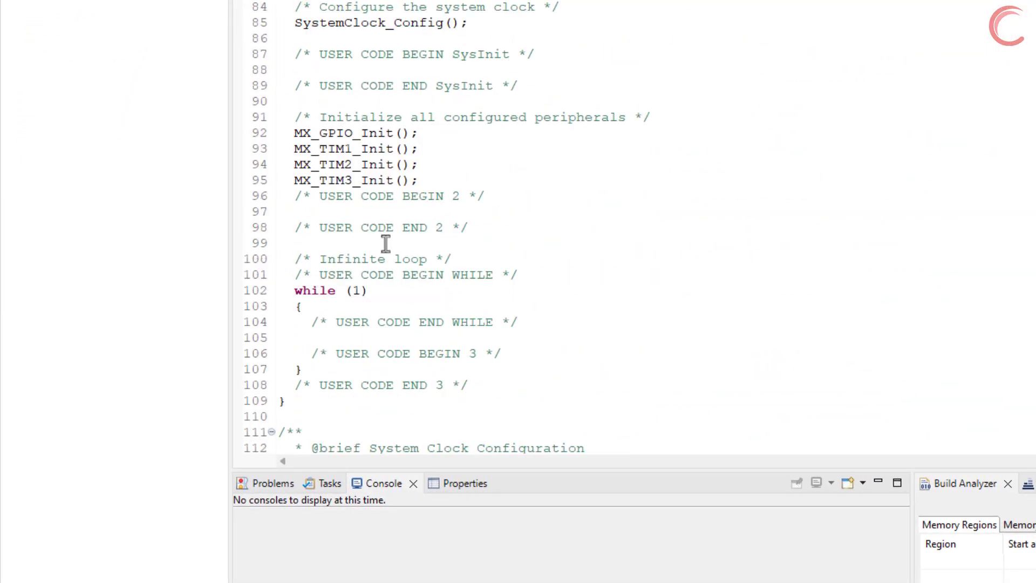
Step: Add HAL_TIM_PWM_Start(&htim1, TIM_CHANNEL_1) and HAL_TIM_OC_Start for TIM_CHANNEL_2 in USER CODE BEGIN 2
text(HA)
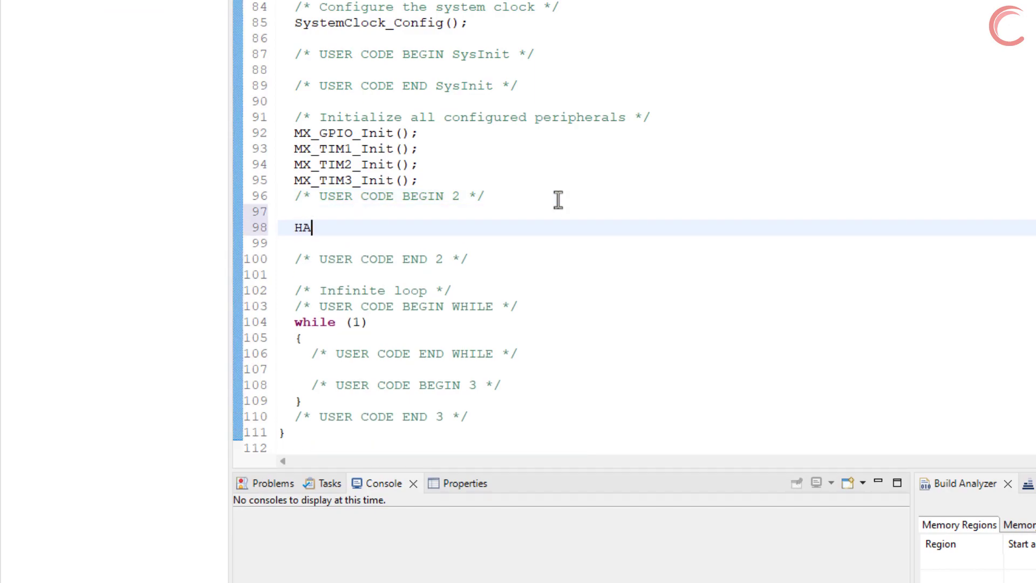
text(L_T)
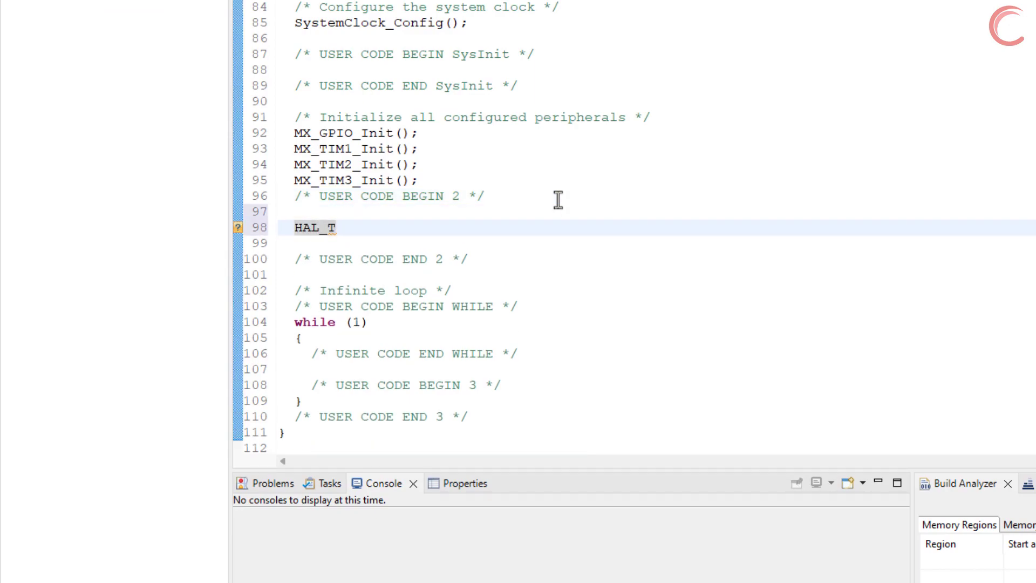
text(IM_PWM_Start(htim, Channel)
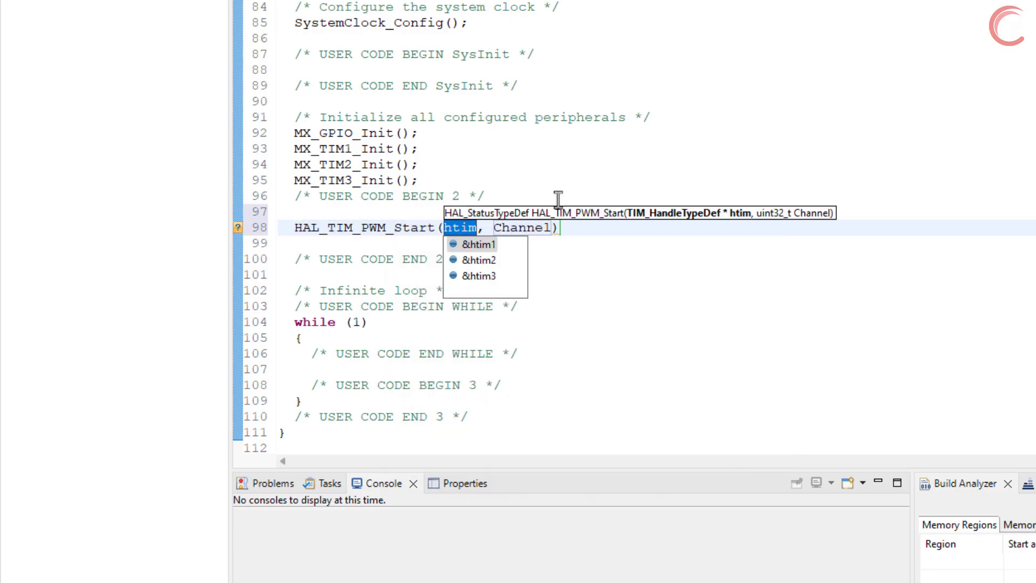
click(476, 244)
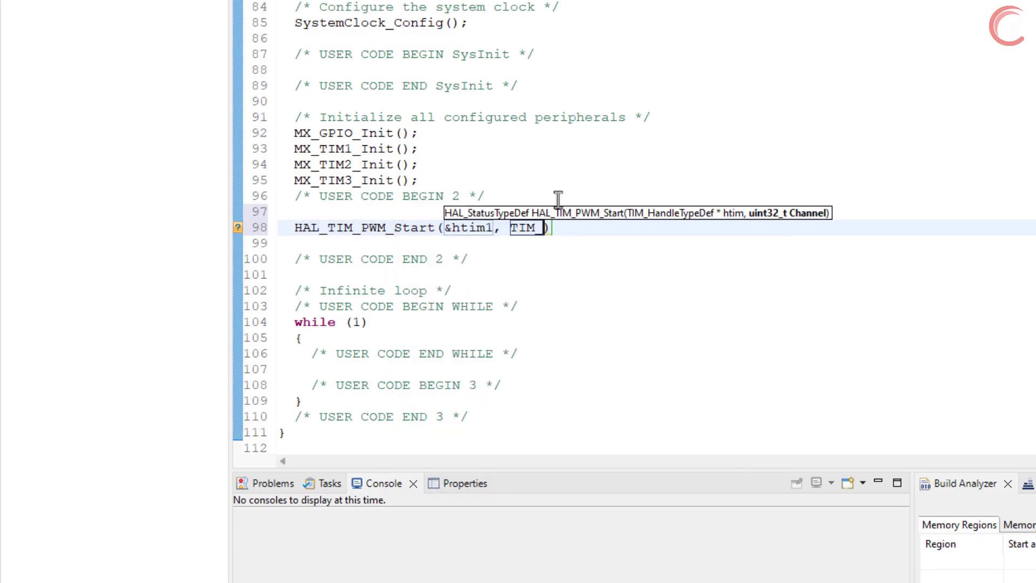
text(_CHANNEL_1)
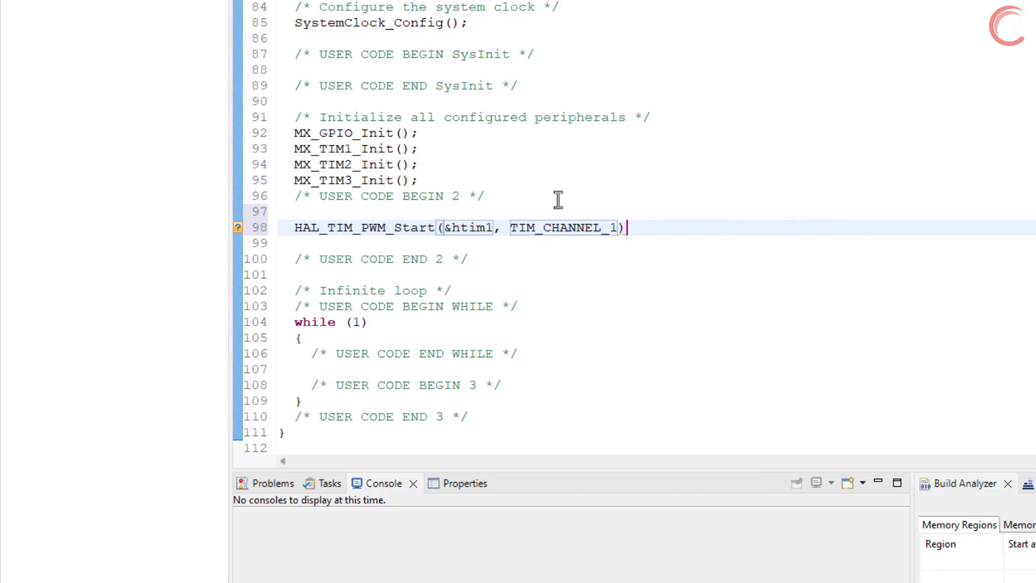
text(HAL_TIM_OC_Start(&htim1, T)
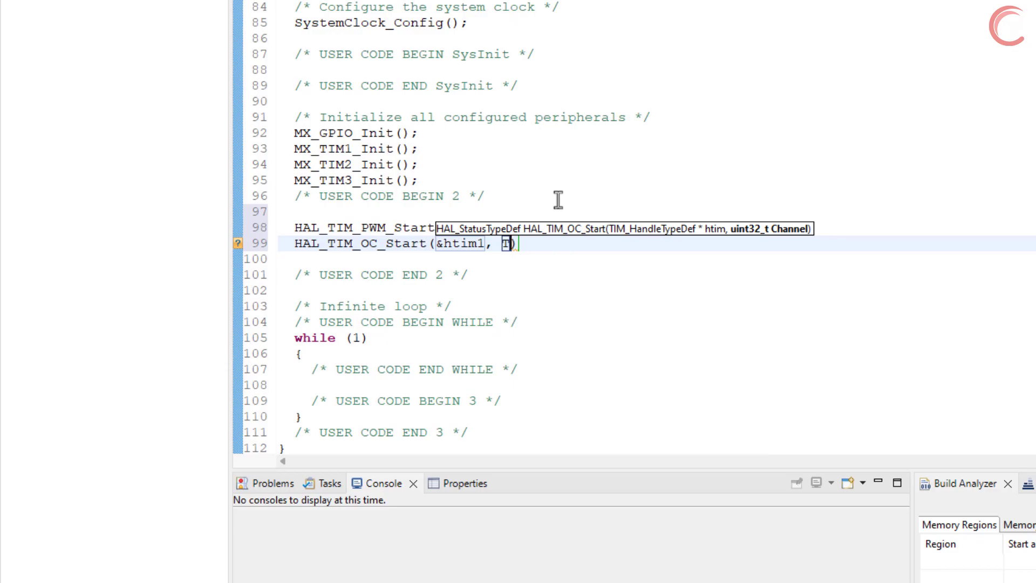
text(TIM_CHANNEL_2)
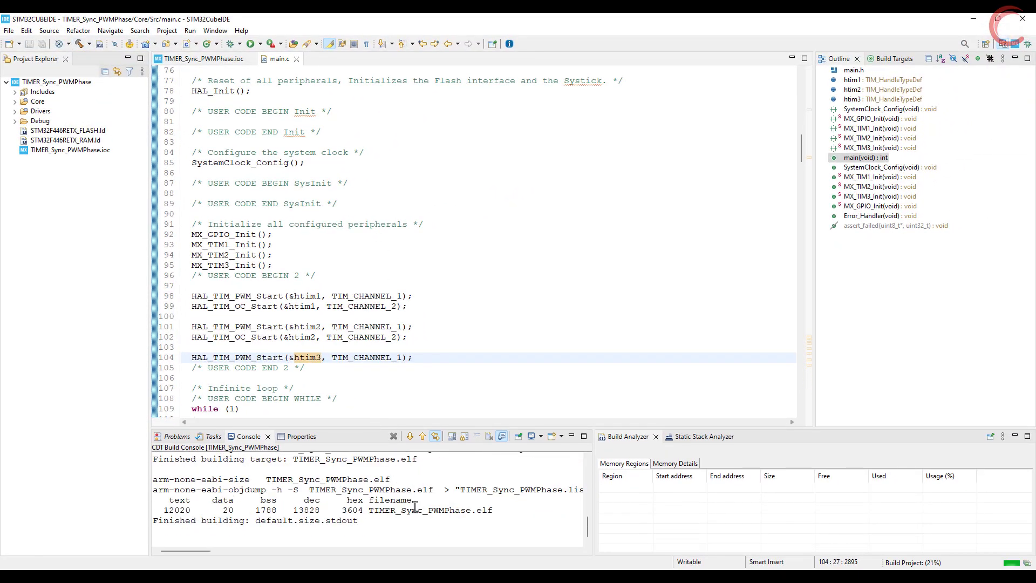
Step: Build and flash the project to the board, then launch Logic 2.4.3
click(251, 43)
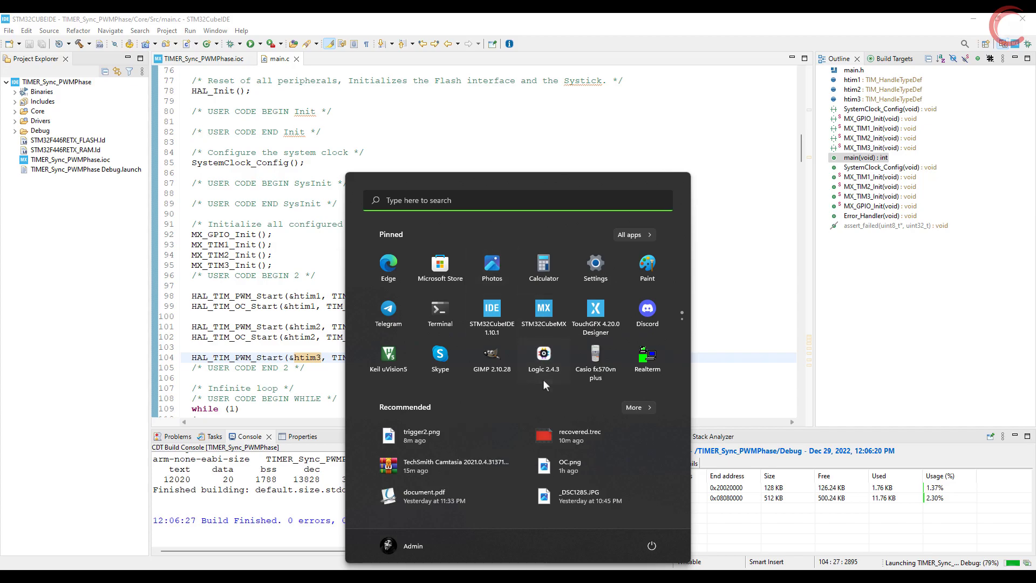
click(543, 352)
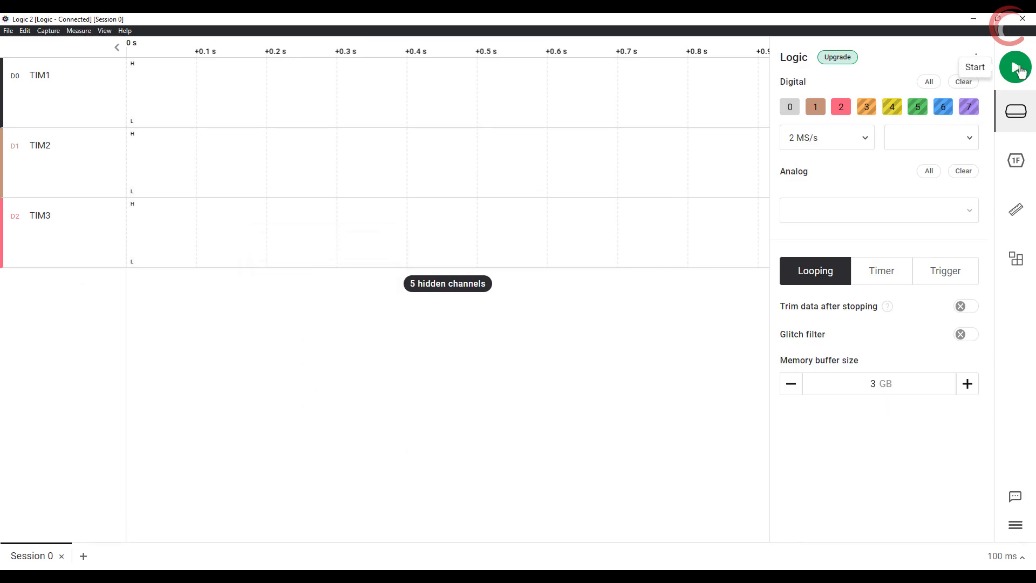
Step: Record a Logic 2 capture of the TIM1, TIM2 and TIM3 signals, then stop it
click(1014, 67)
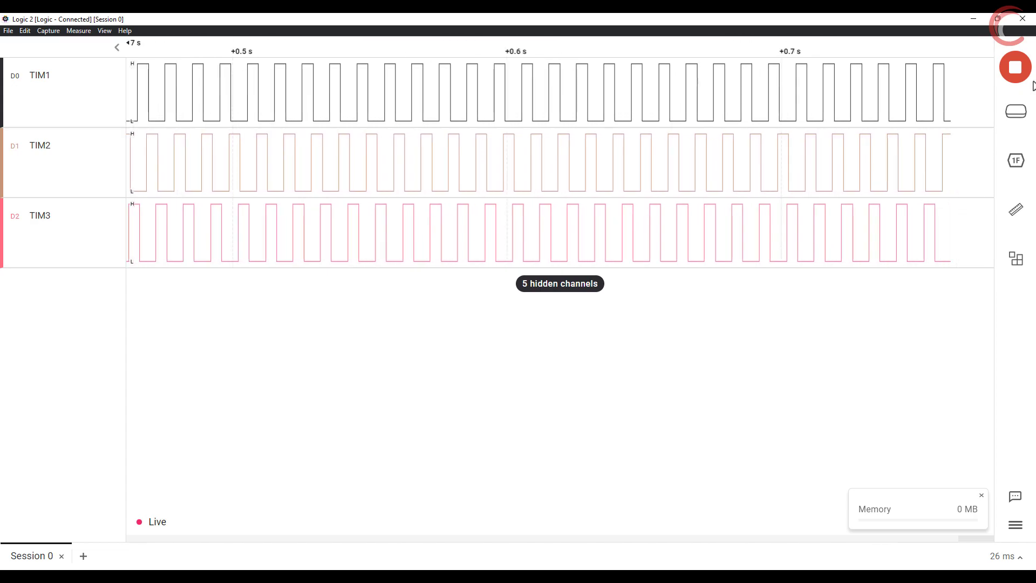
click(1015, 67)
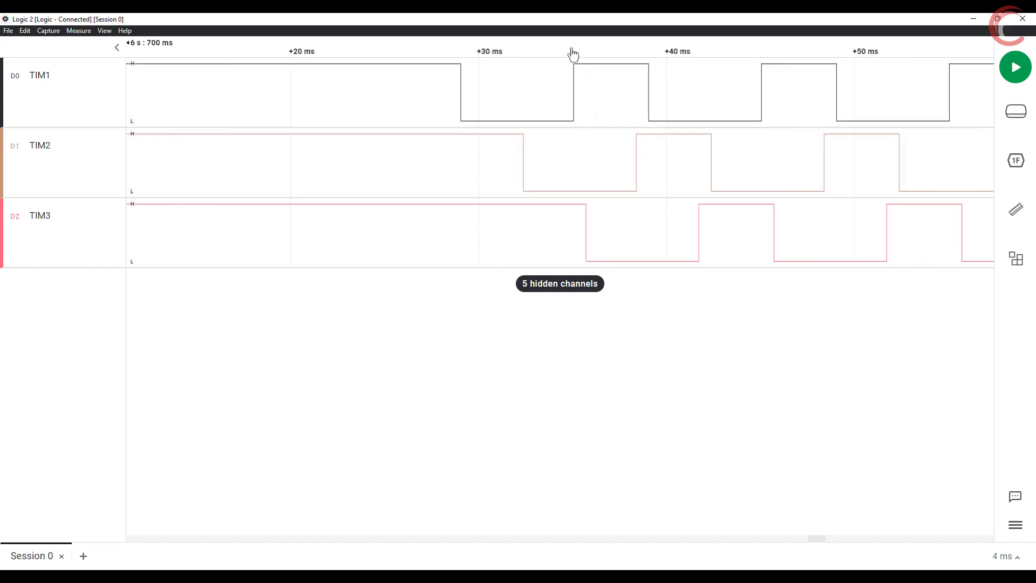
Step: Place timing markers T0, T1 and T2 on successive TIM1, TIM2 and TIM3 rising edges
click(571, 46)
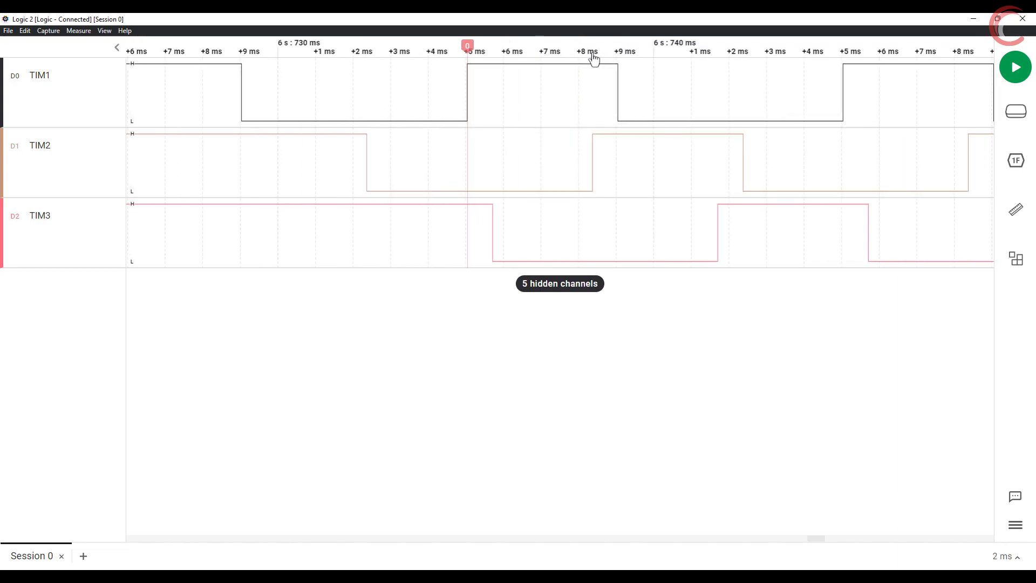
click(597, 51)
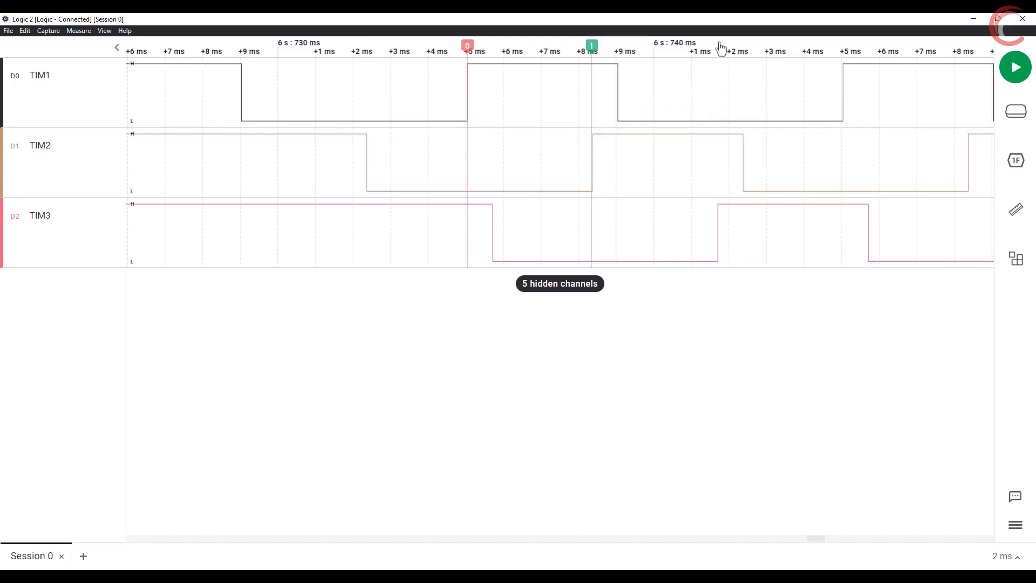
click(715, 50)
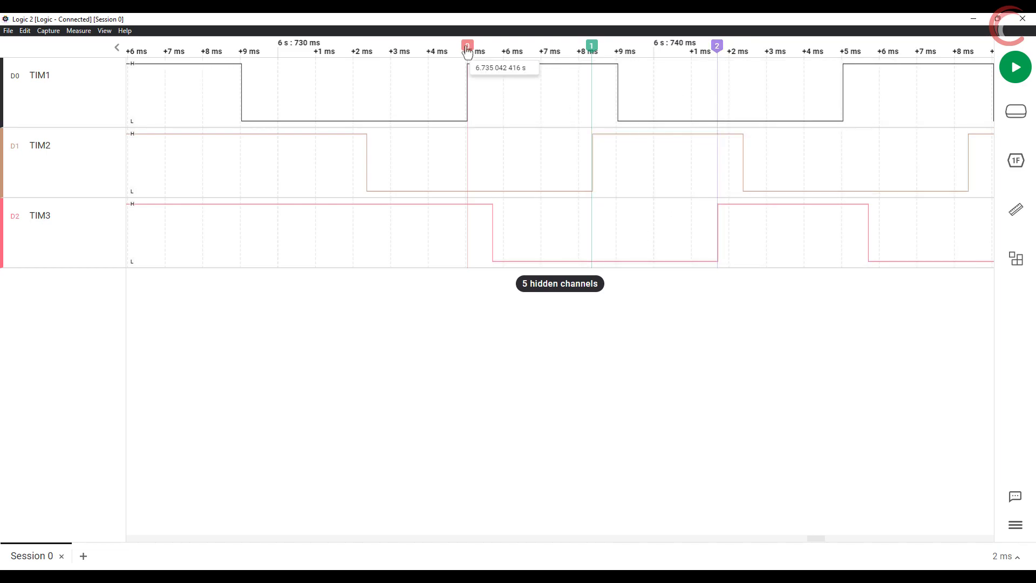
click(1015, 210)
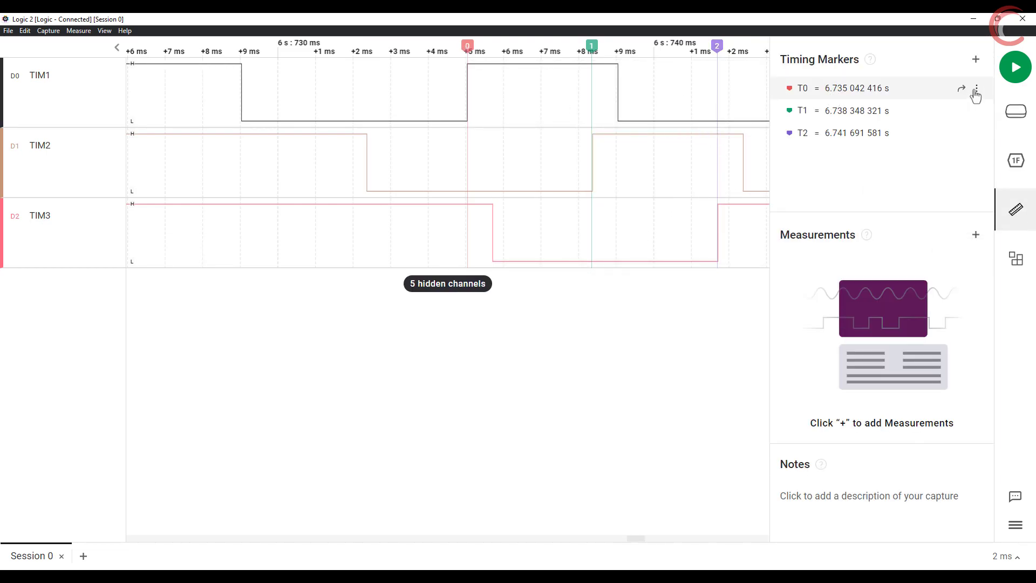
Step: Set T0 as zero reference, align T1 to TIM2's edge, and add marker T3 near 150 ms
click(974, 88)
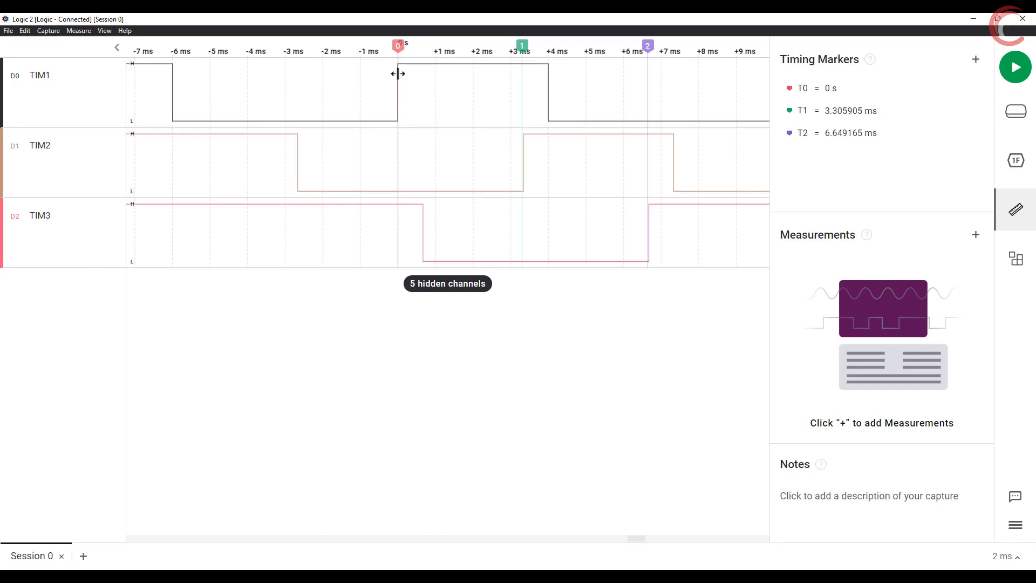
mouse_move(451, 91)
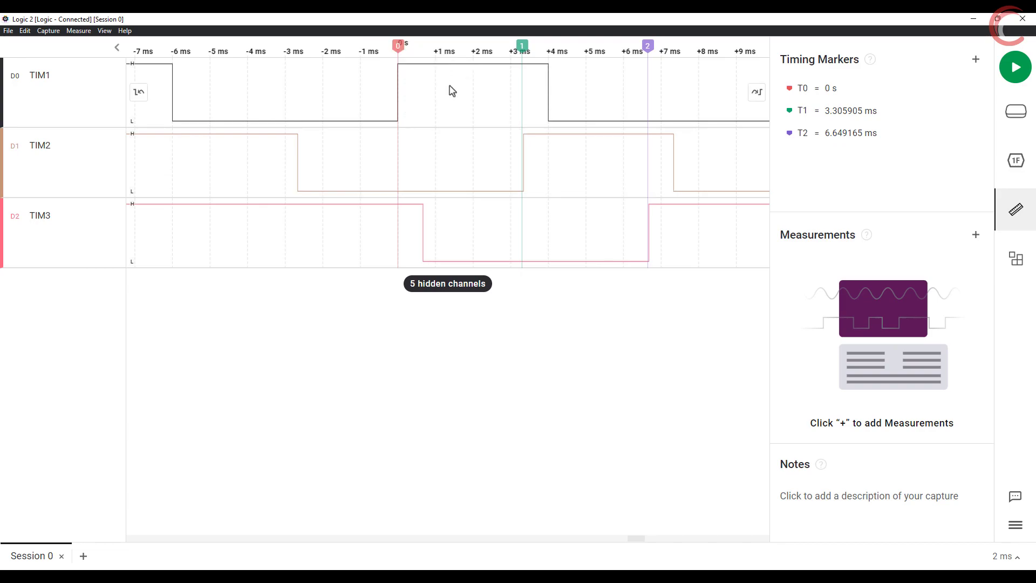
drag(521, 47, 523, 47)
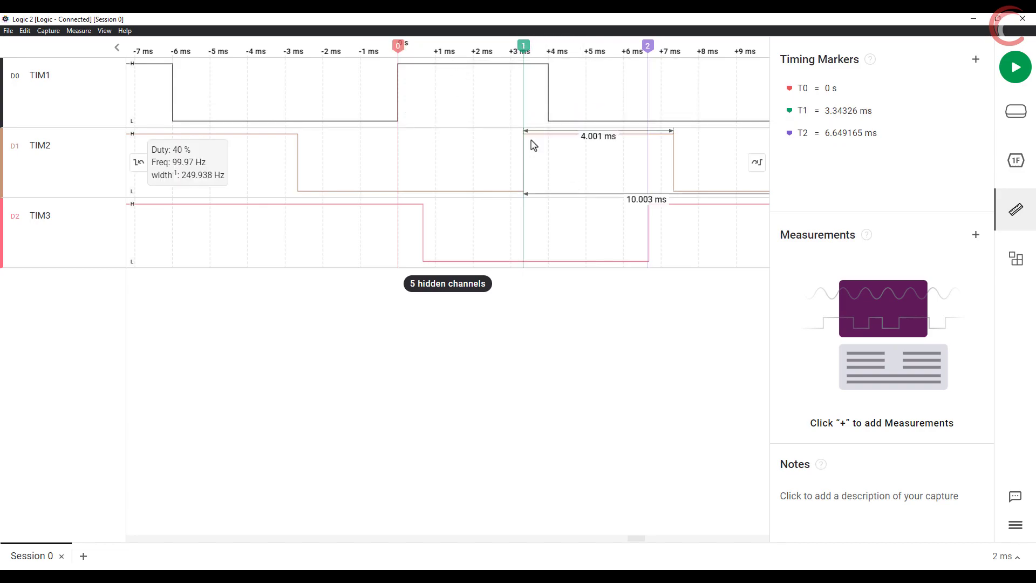
scroll(down, 3)
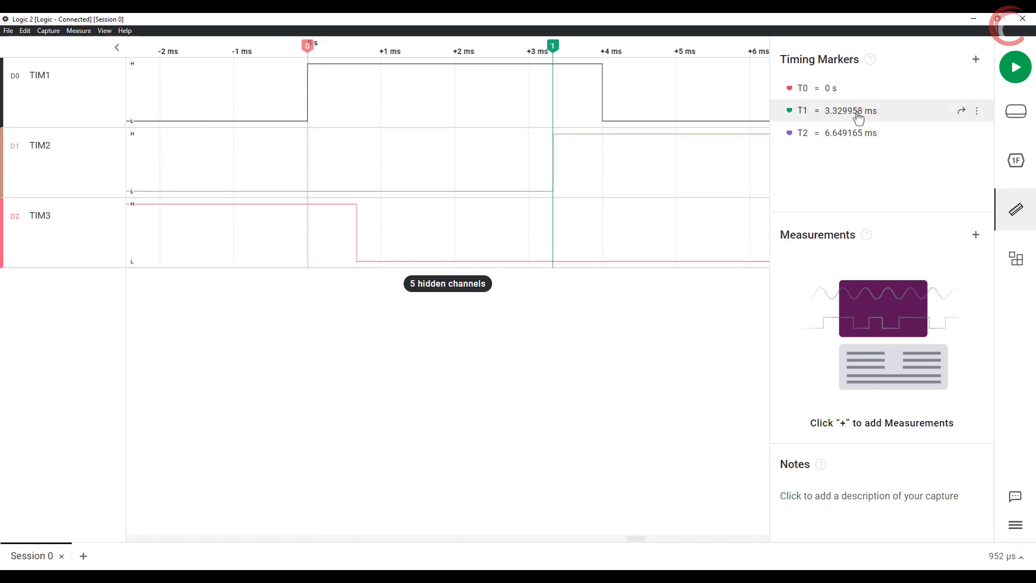
mouse_move(926, 99)
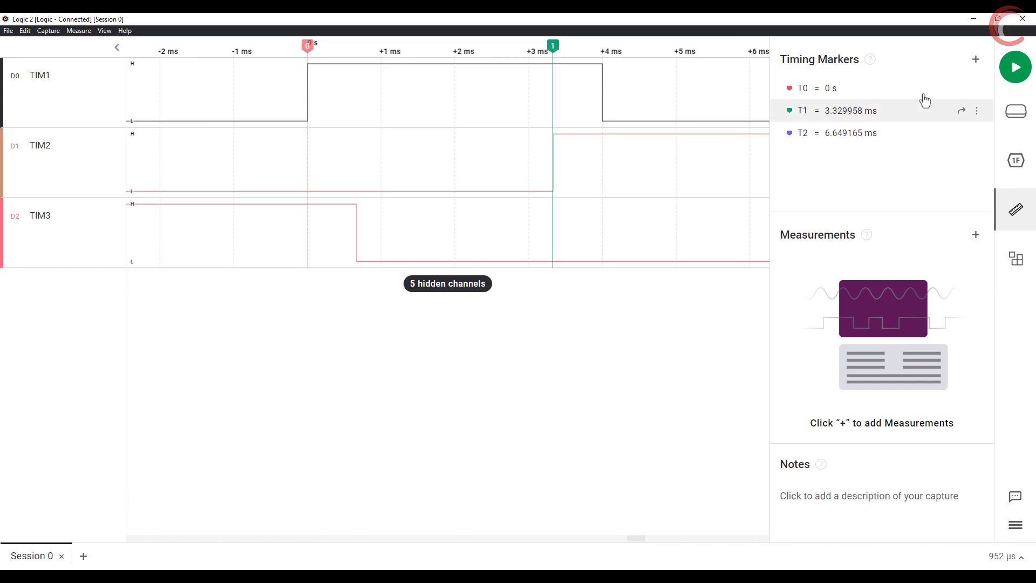
mouse_move(891, 146)
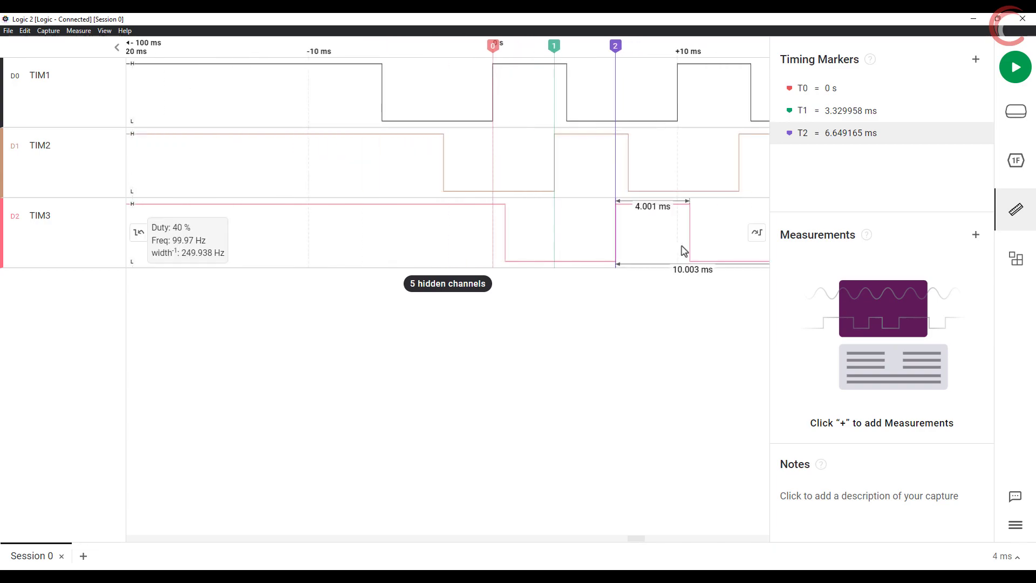
mouse_move(670, 239)
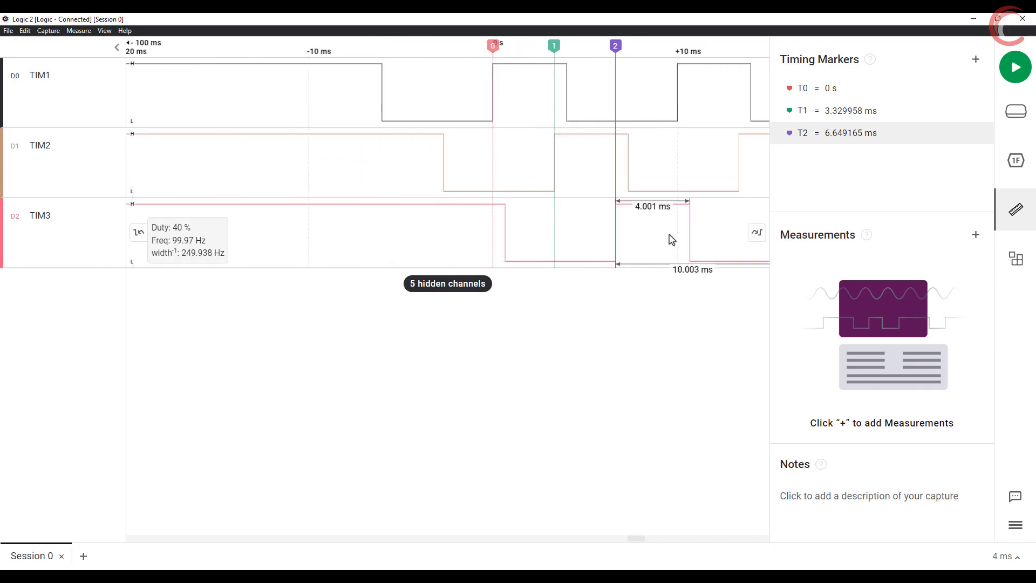
scroll(down, 3)
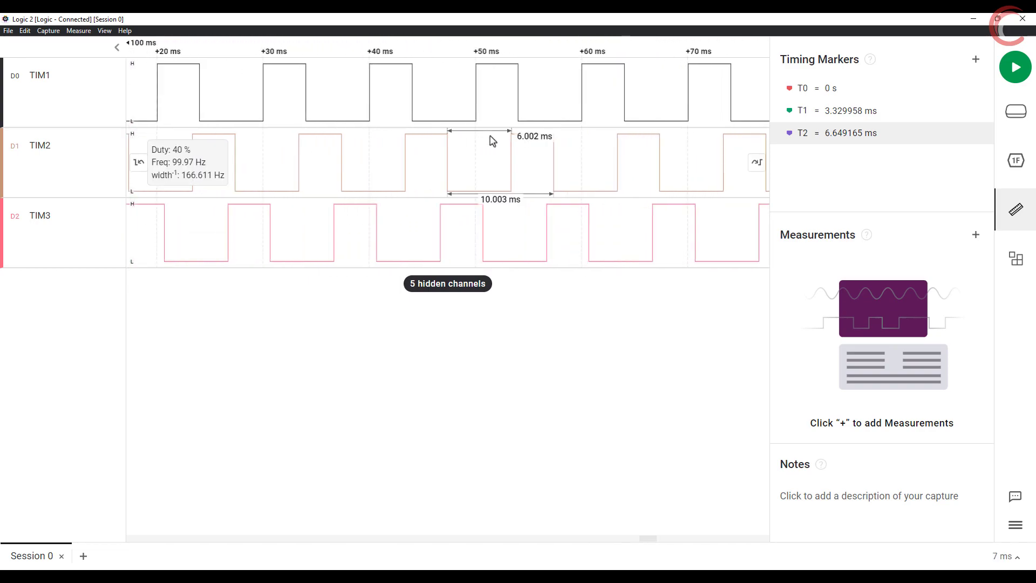
click(463, 46)
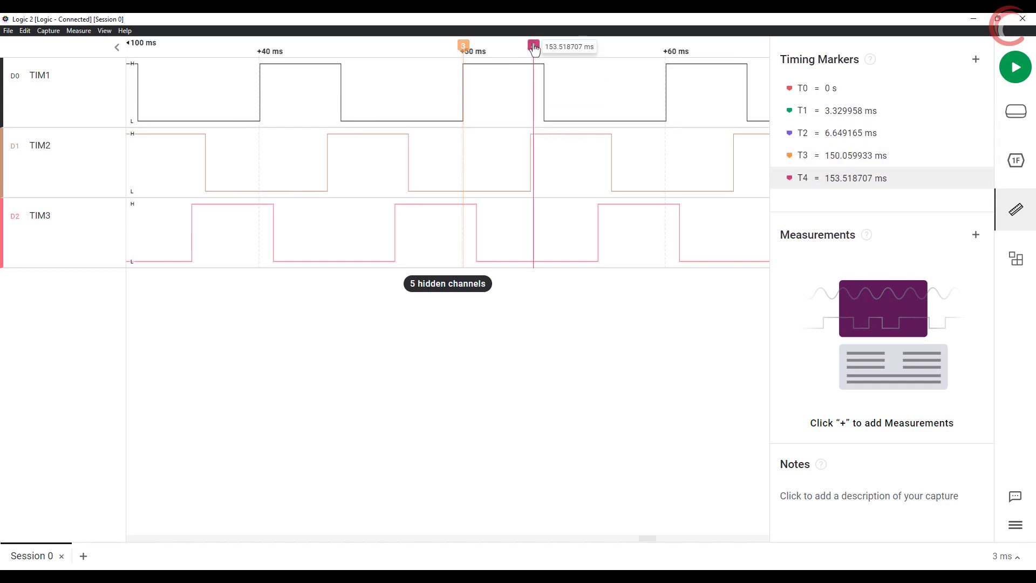
Step: Place marker T4 on TIM2's rising edge and set T3 as the new t0
click(529, 47)
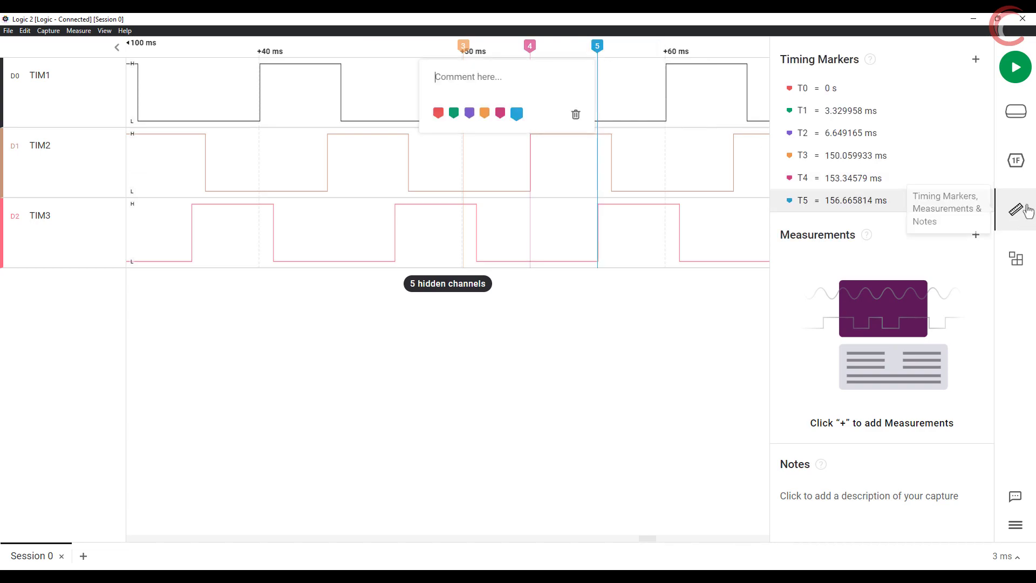
click(975, 156)
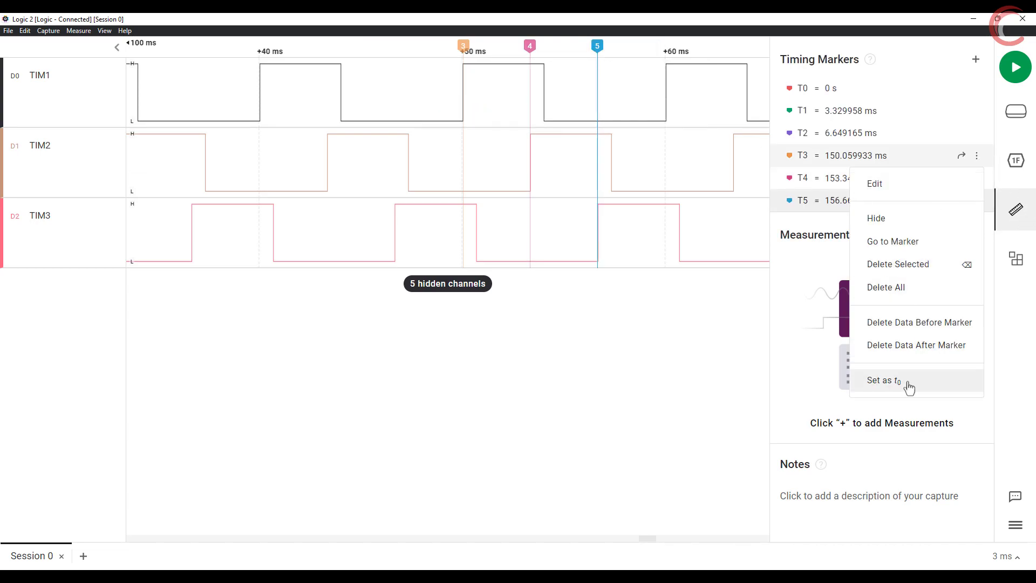
click(882, 380)
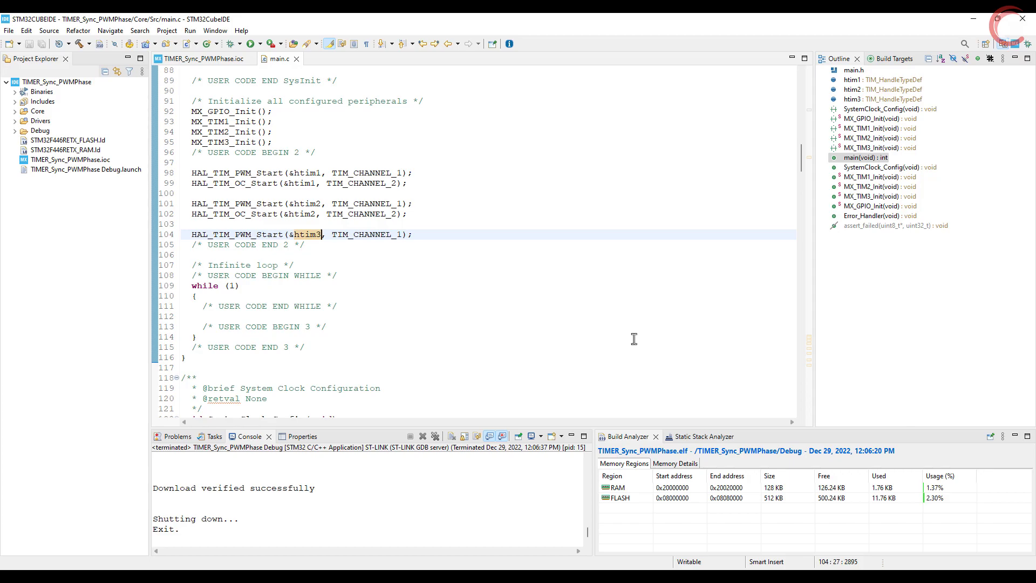
mouse_move(908, 233)
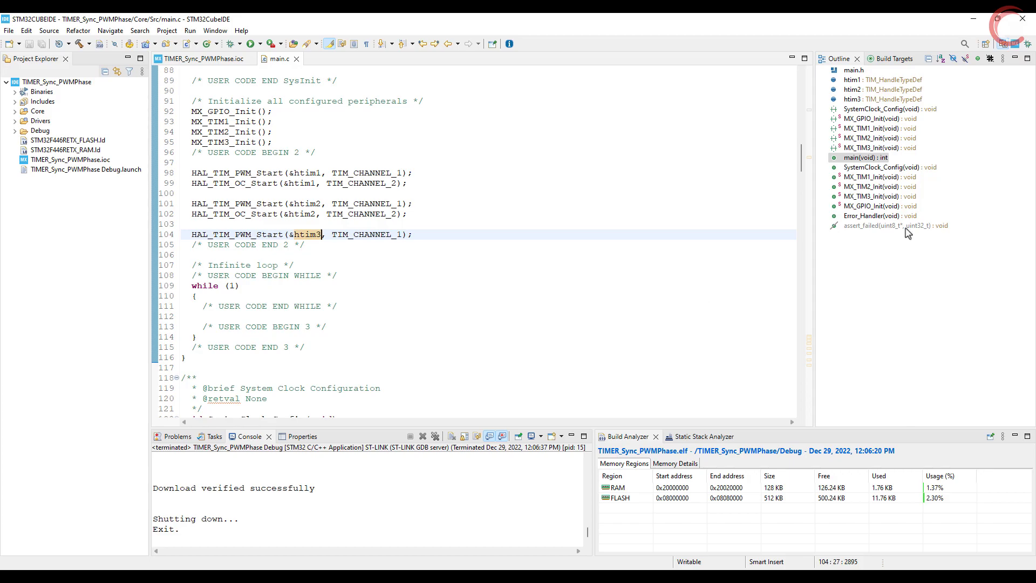
mouse_move(1011, 44)
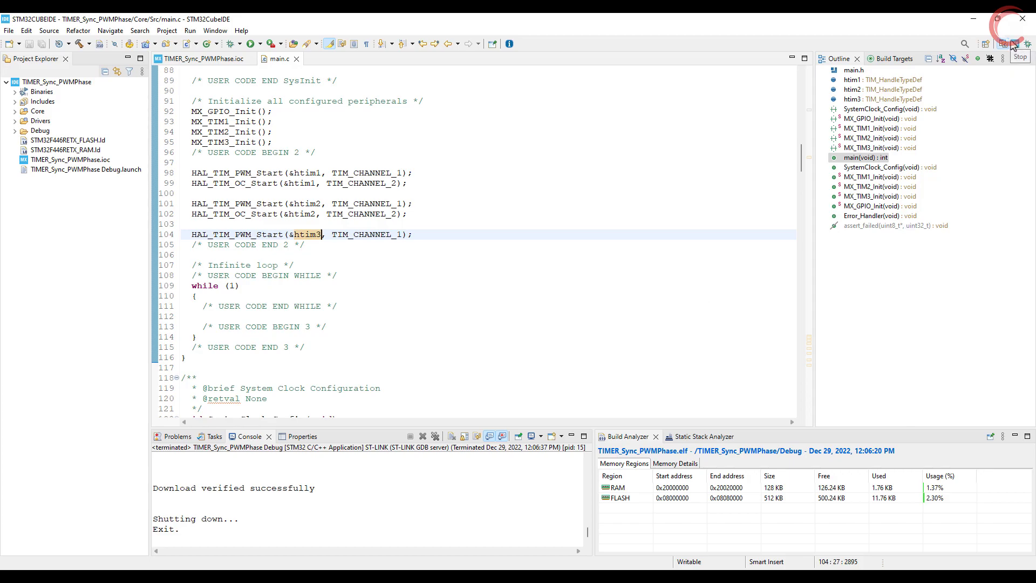